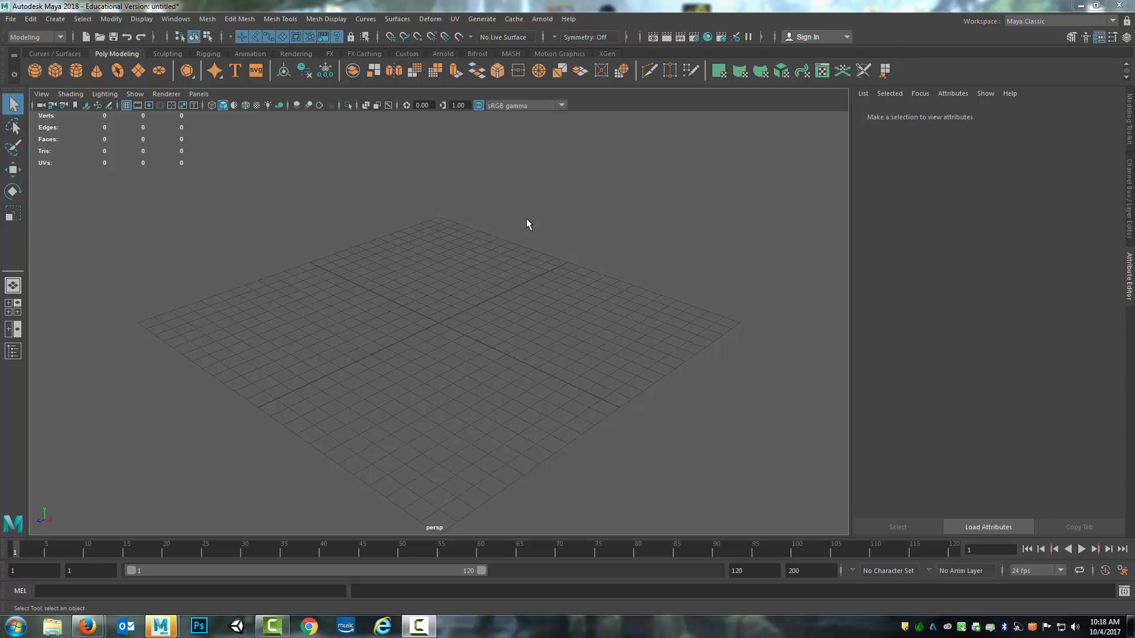
mouse_move(551, 229)
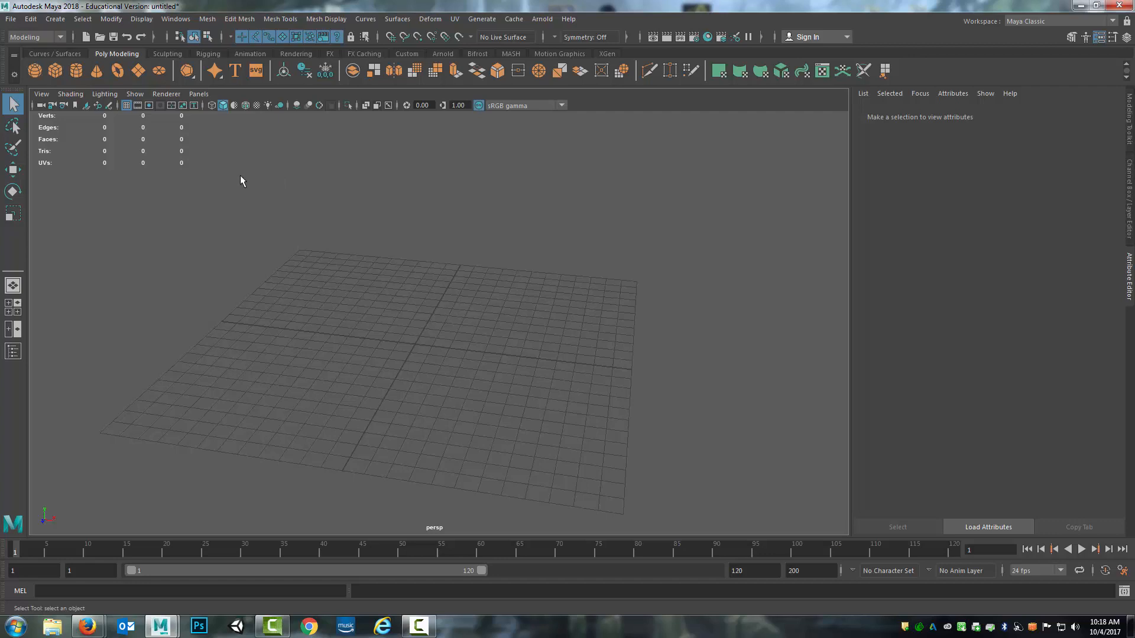
mouse_move(56, 70)
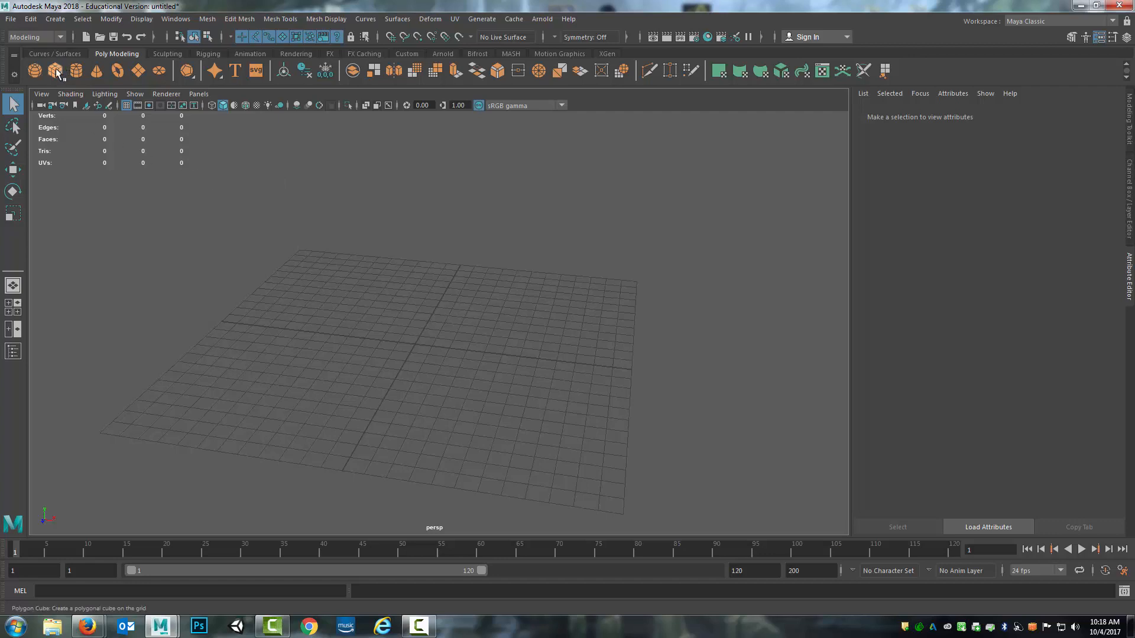
- Create a polygon cylinder with 8 axis subdivisions and 1 height and cap subdivision
left_click(76, 70)
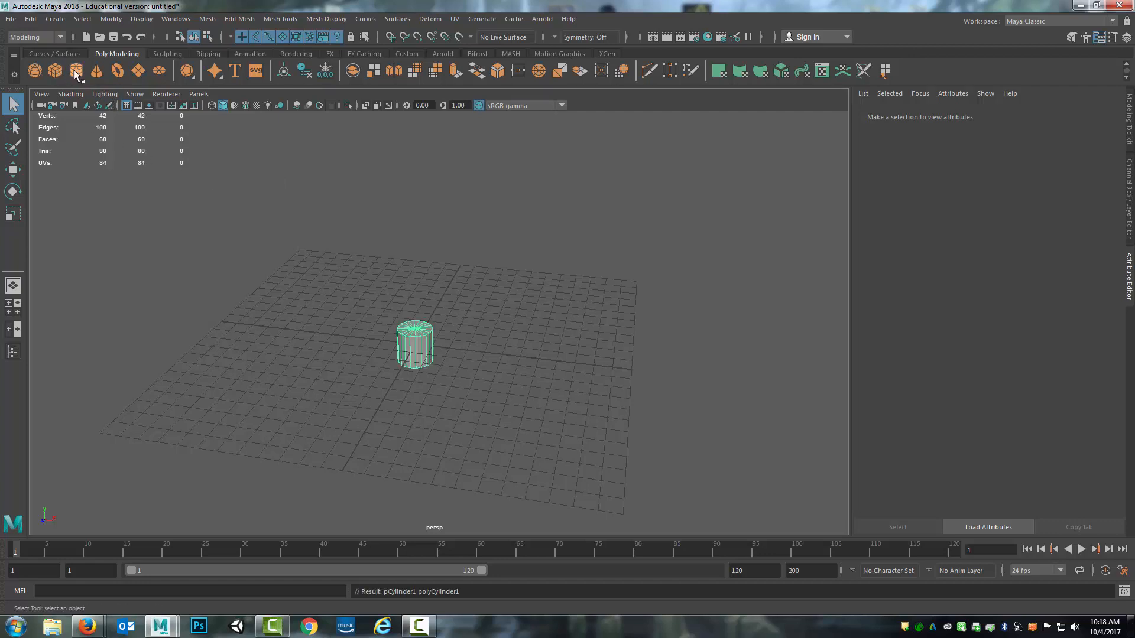
left_click(416, 344)
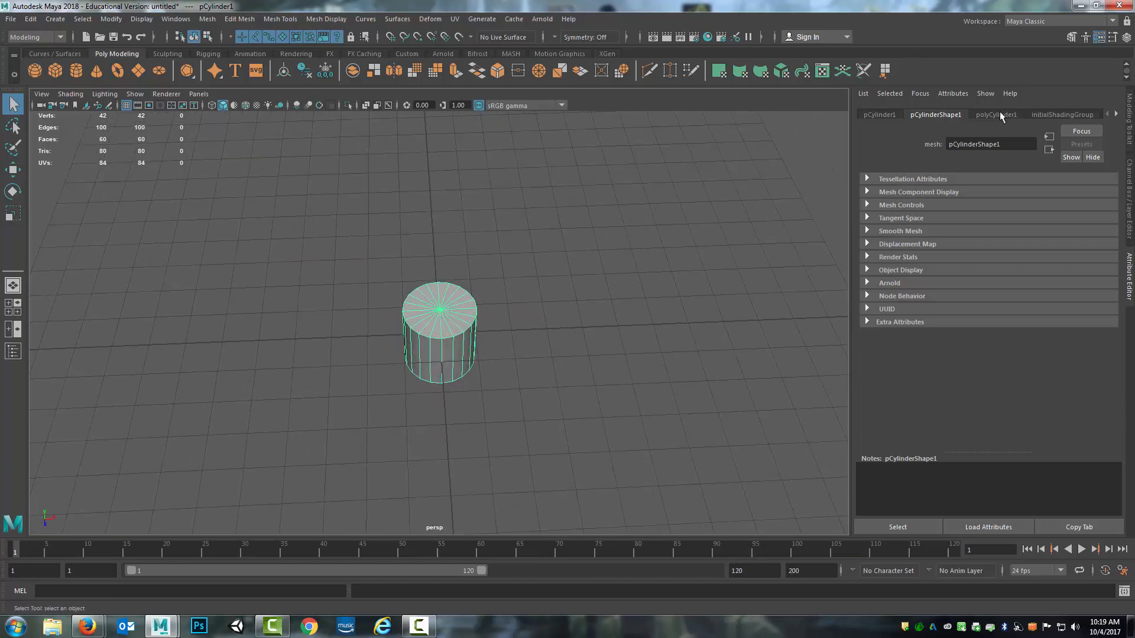
left_click(995, 114)
type("8")
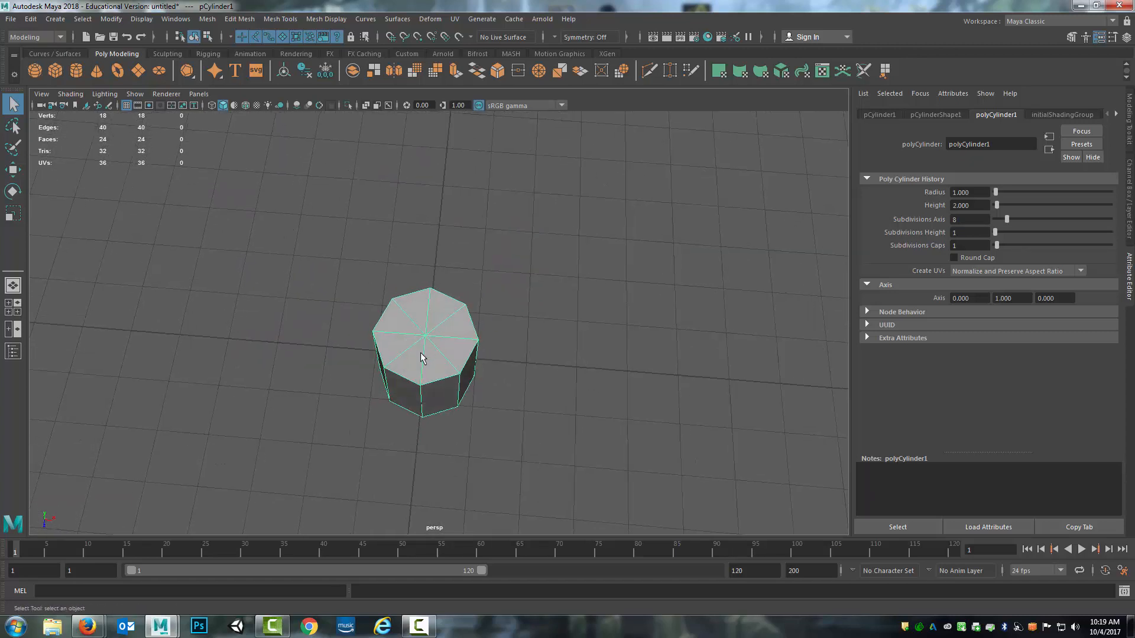
- Delete the cap spoke edges and split each cap with one Multi-Cut edge
right_click(423, 354)
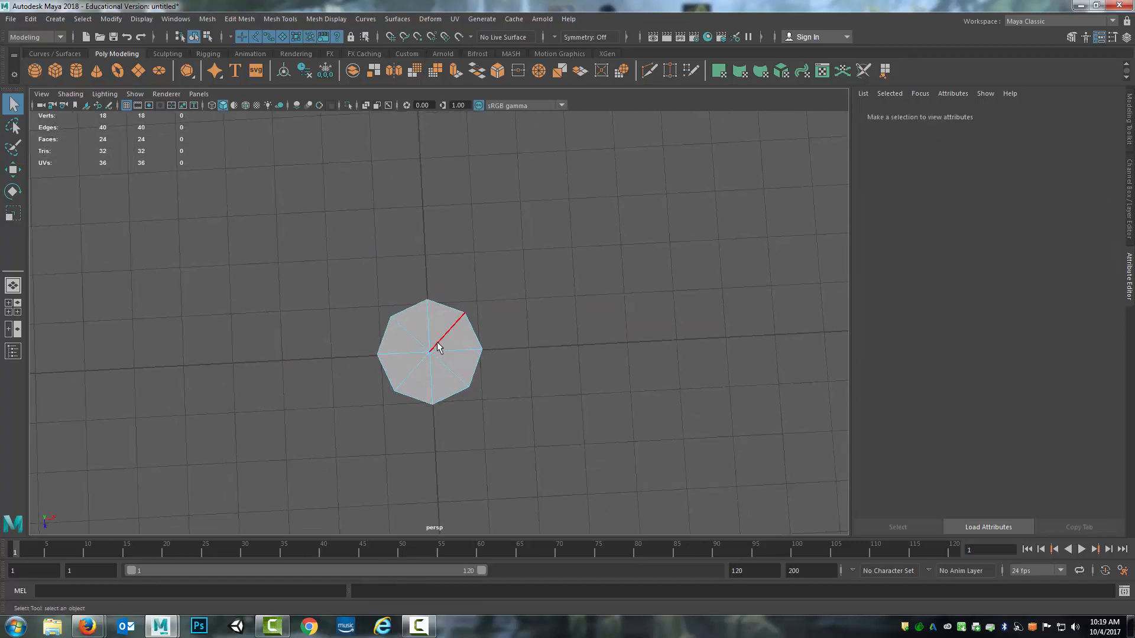
key("4")
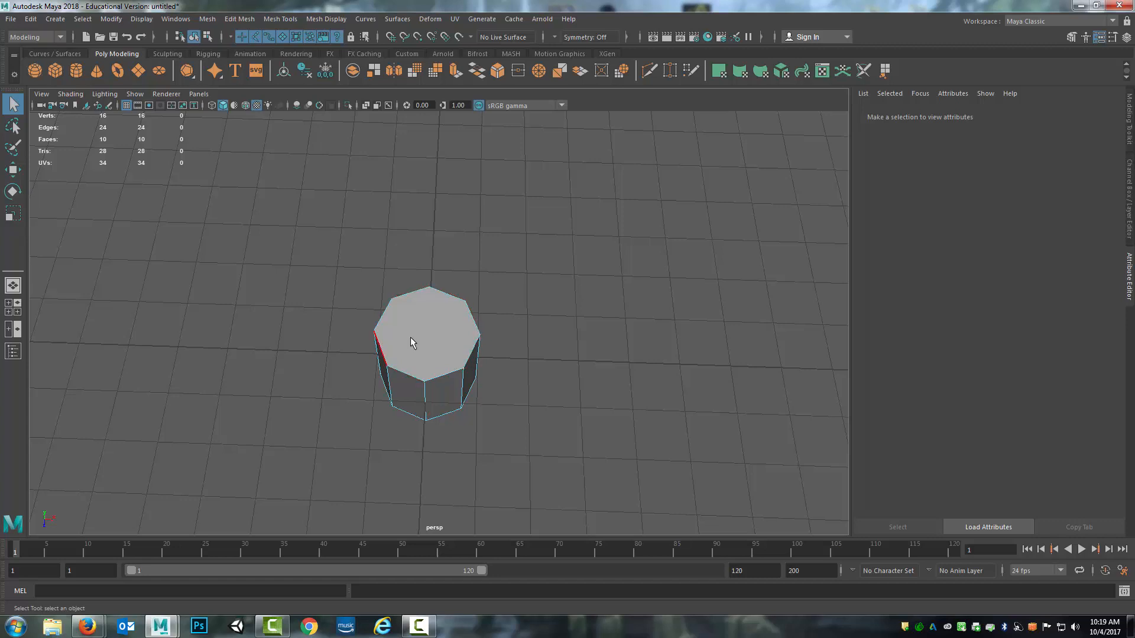
mouse_move(458, 341)
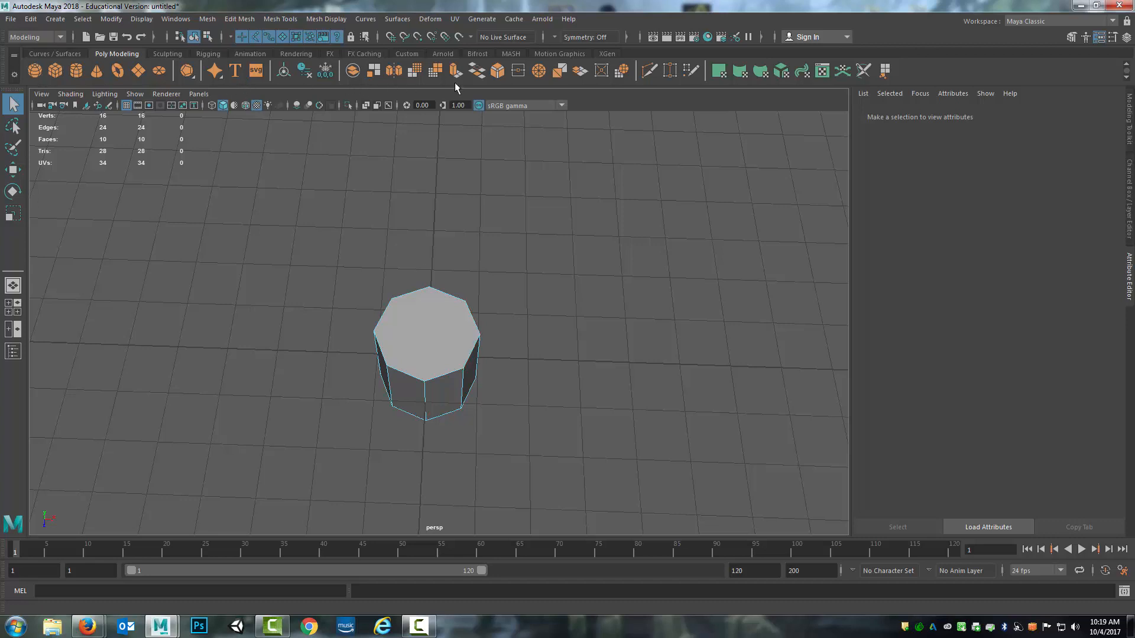
mouse_move(648, 70)
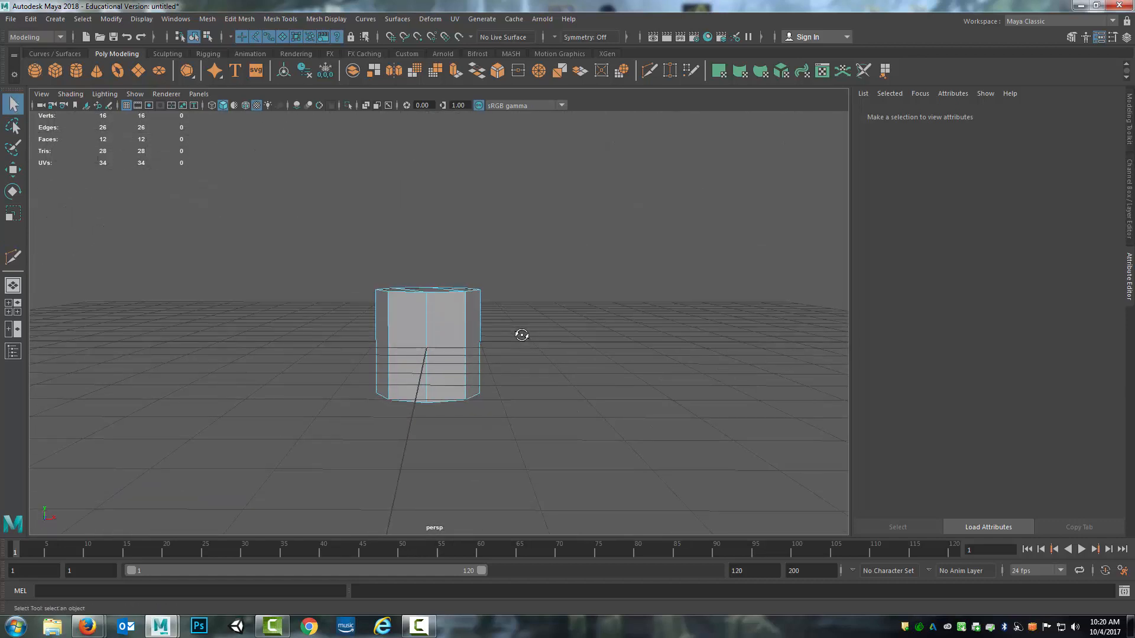
mouse_move(550, 283)
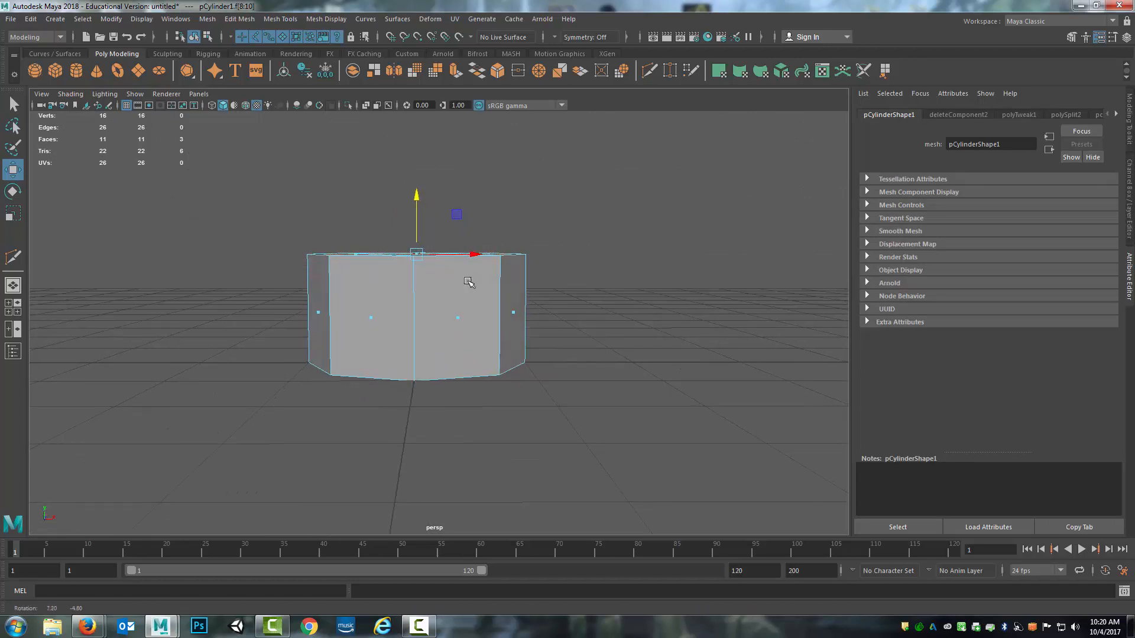
- Scale the top faces narrower and move them upward in the side view
left_click_drag(416, 217, 416, 260)
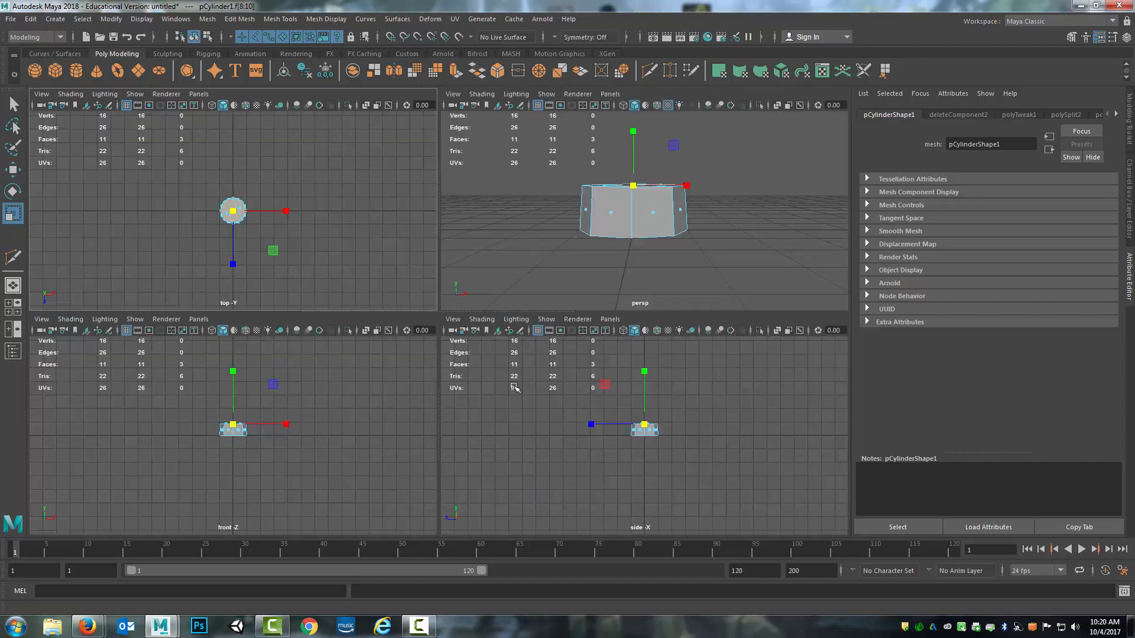
mouse_move(615, 444)
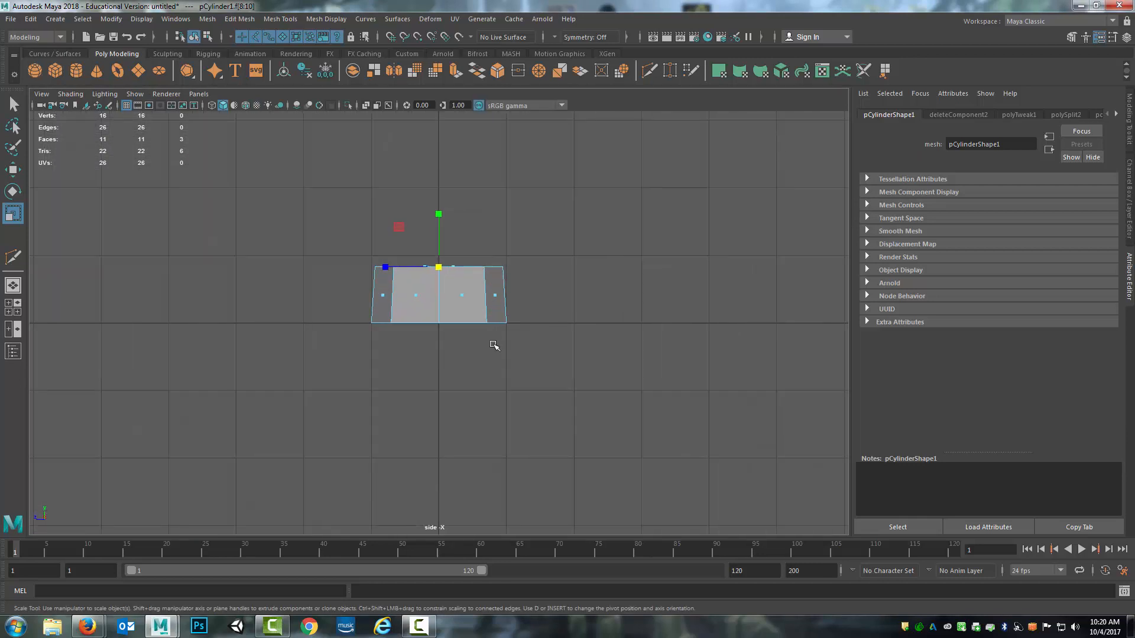
key("4")
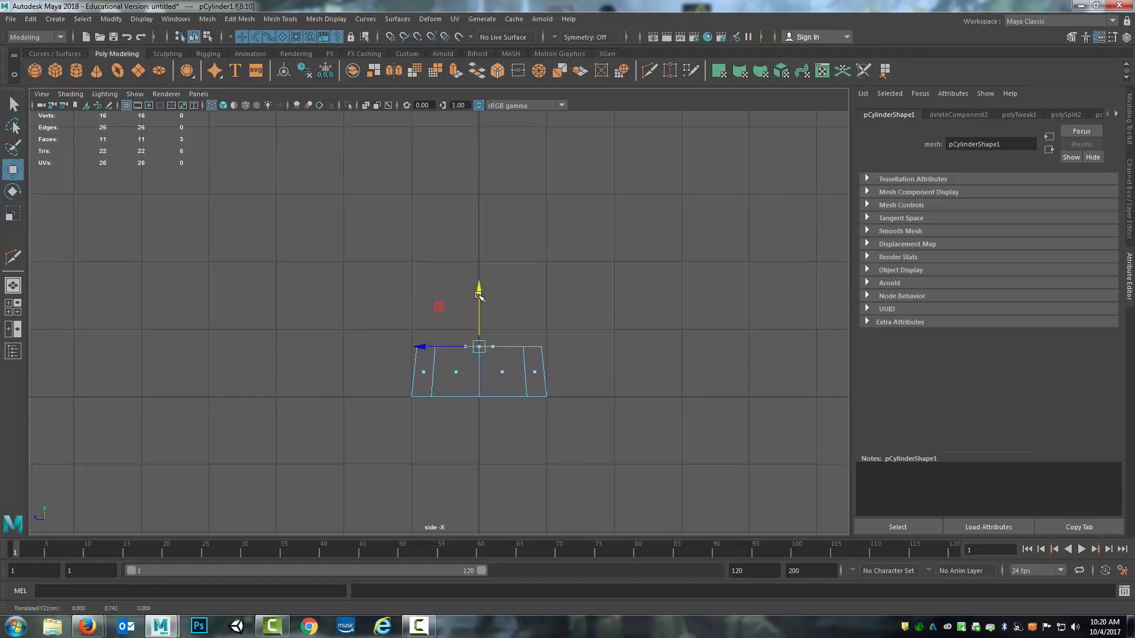
mouse_move(475, 70)
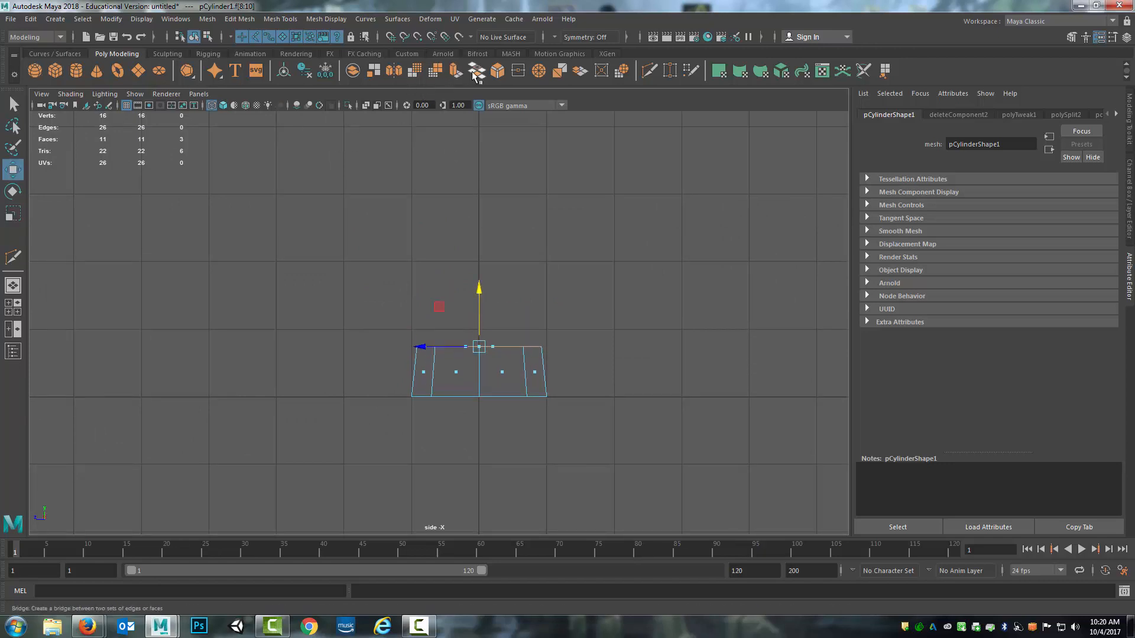
- Extrude the faces into a second tapered band and an inset top rim
left_click(496, 70)
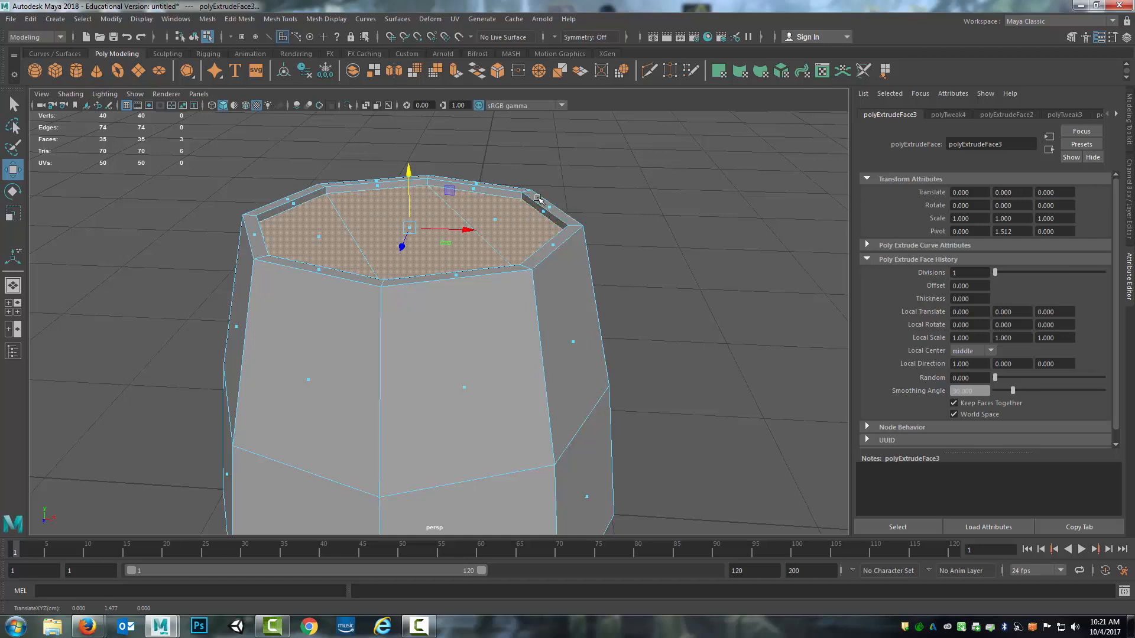
mouse_move(548, 223)
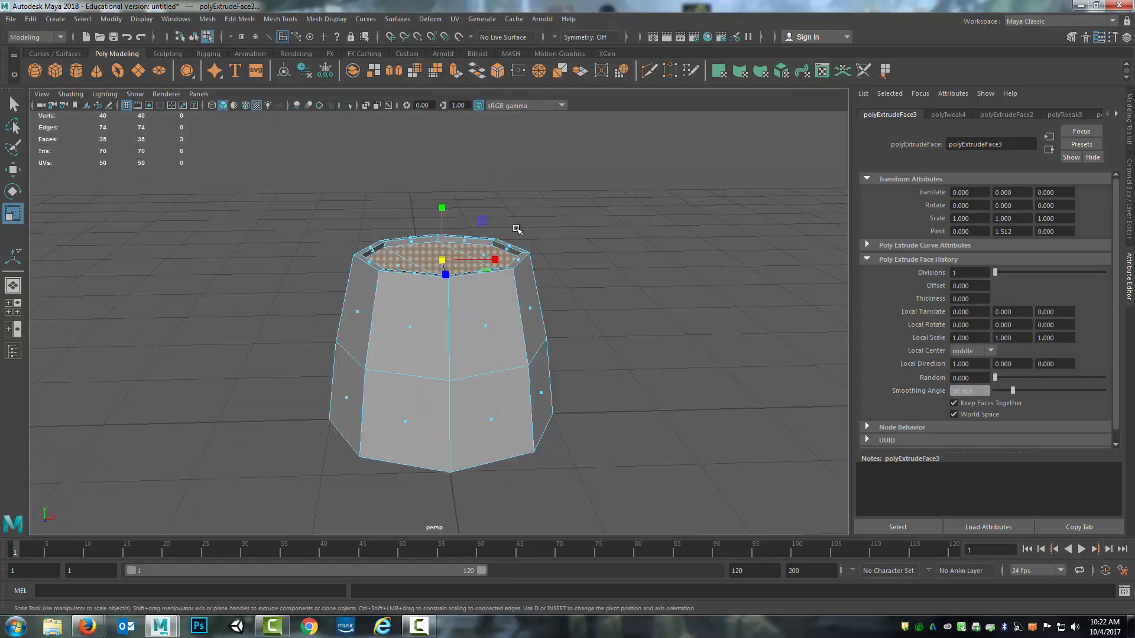
right_click(492, 279)
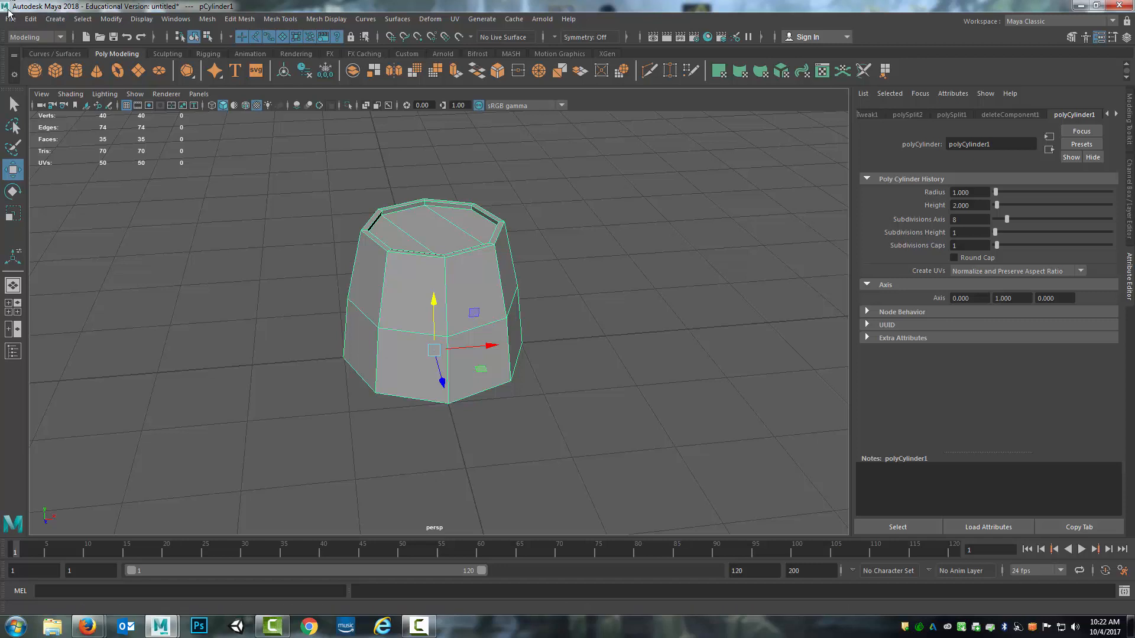
- Delete all construction history and freeze the barrel's transformations
left_click(30, 19)
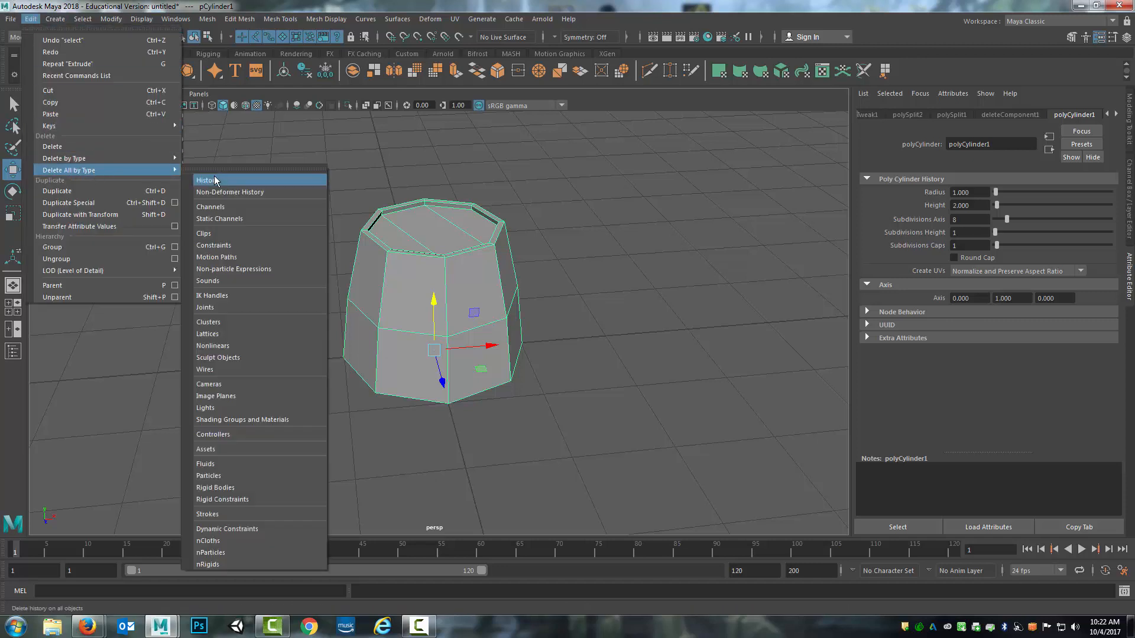
left_click(206, 180)
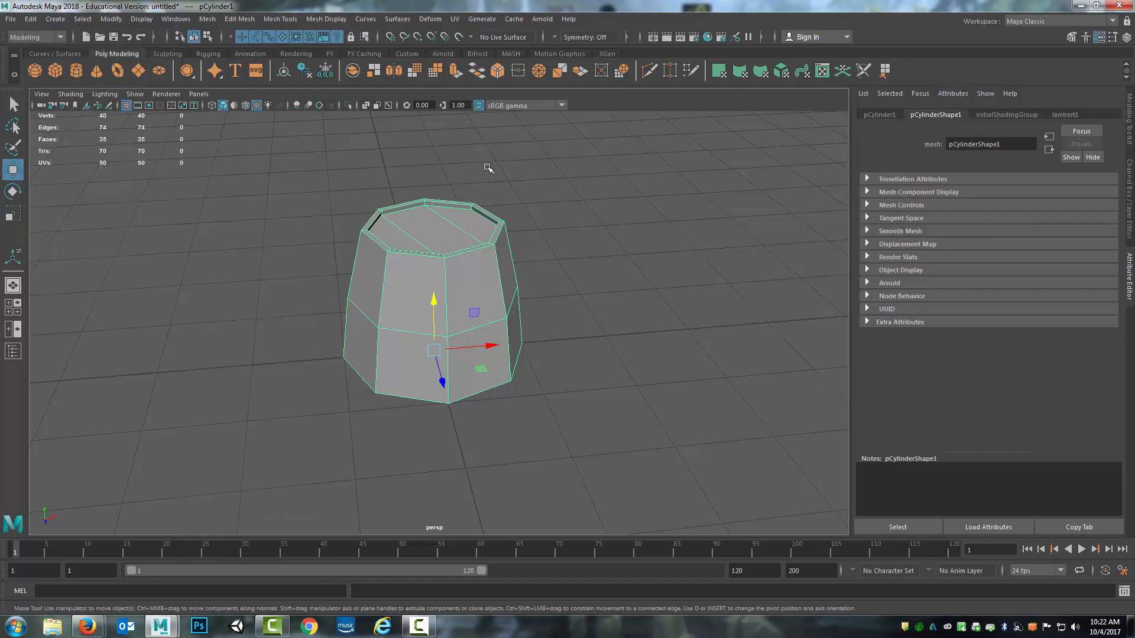
left_click(110, 19)
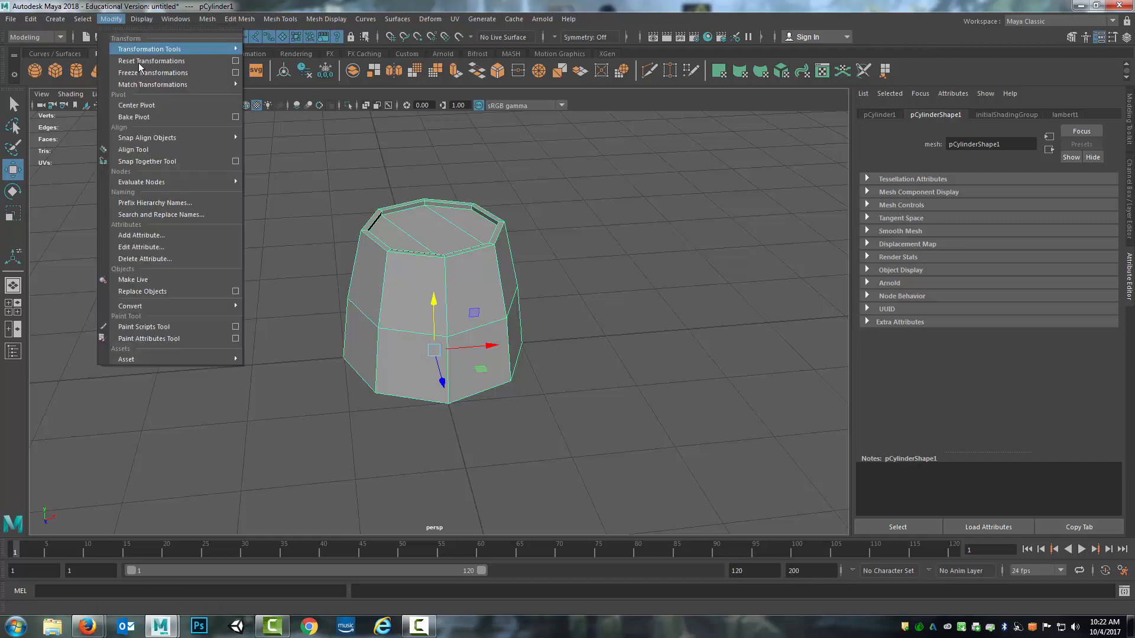
left_click(152, 72)
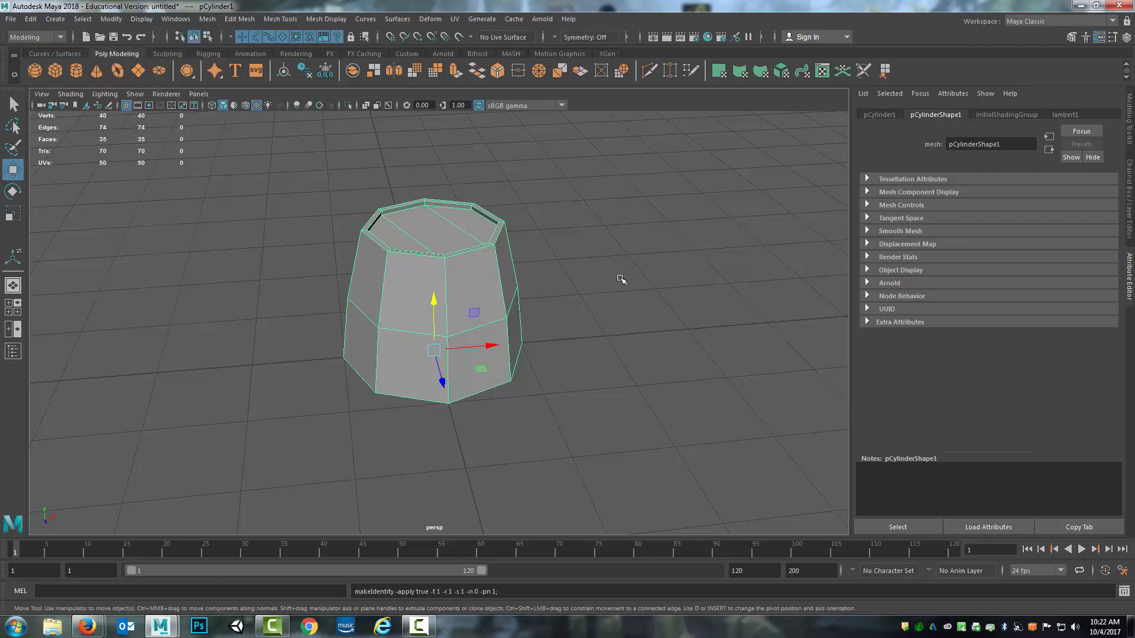
mouse_move(606, 259)
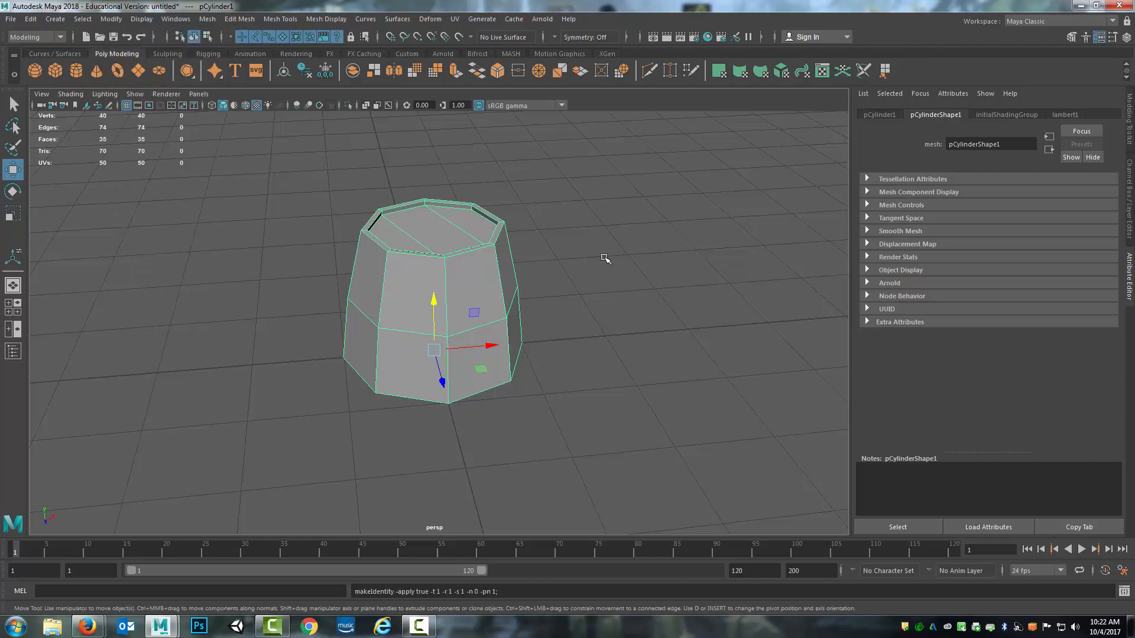
mouse_move(590, 271)
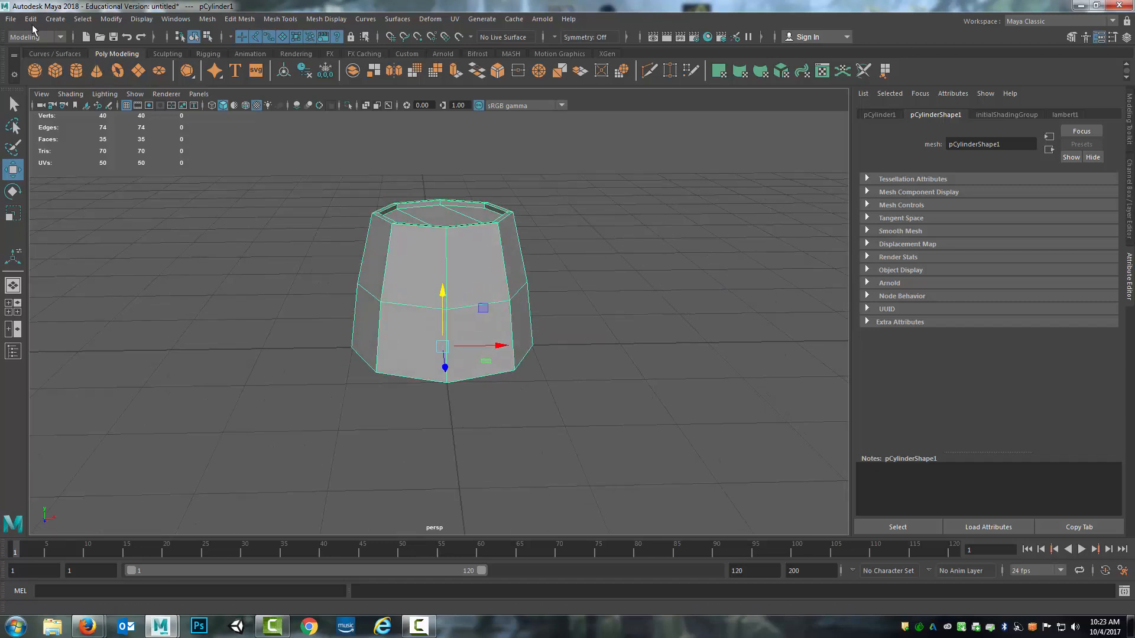
- Duplicate the barrel into pCylinder2 at the same position via Edit > Duplicate
left_click(30, 19)
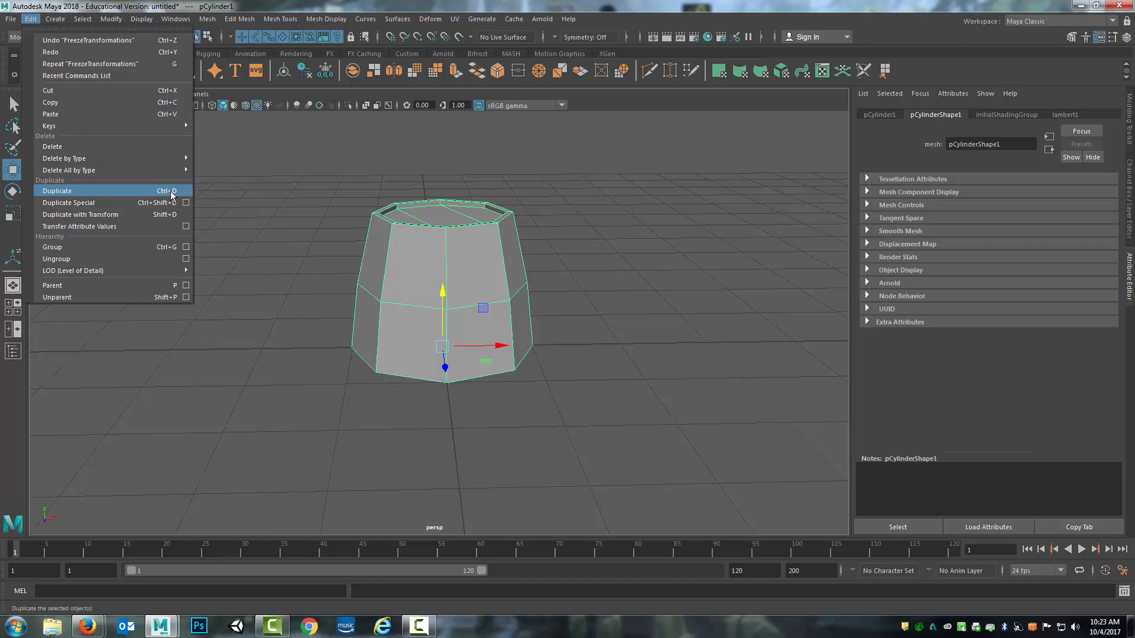
mouse_move(97, 157)
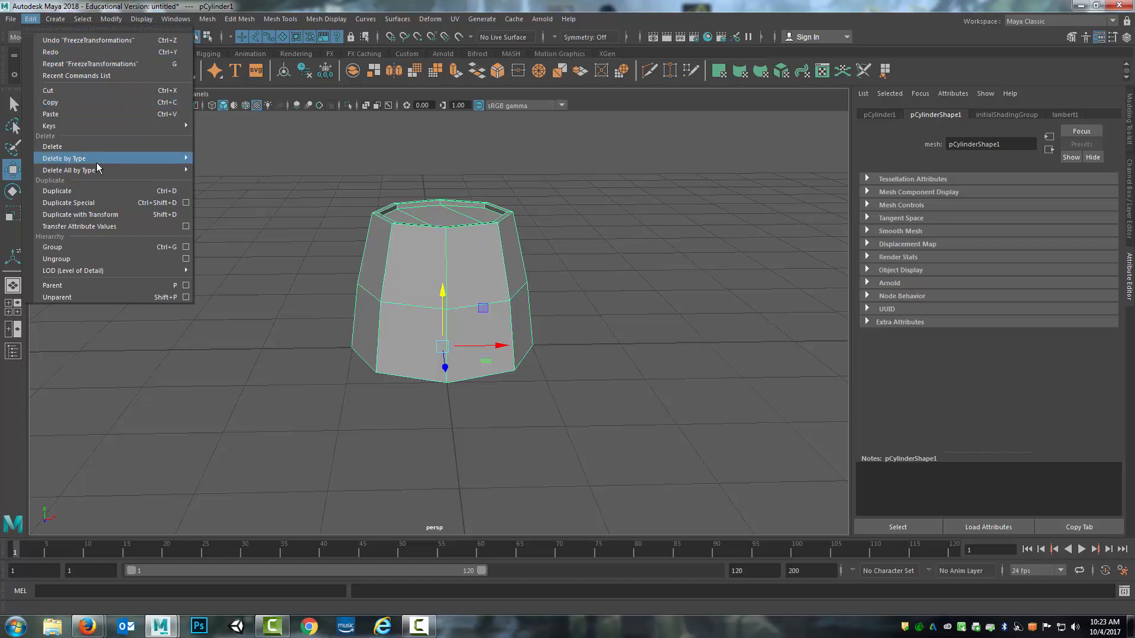
mouse_move(91, 190)
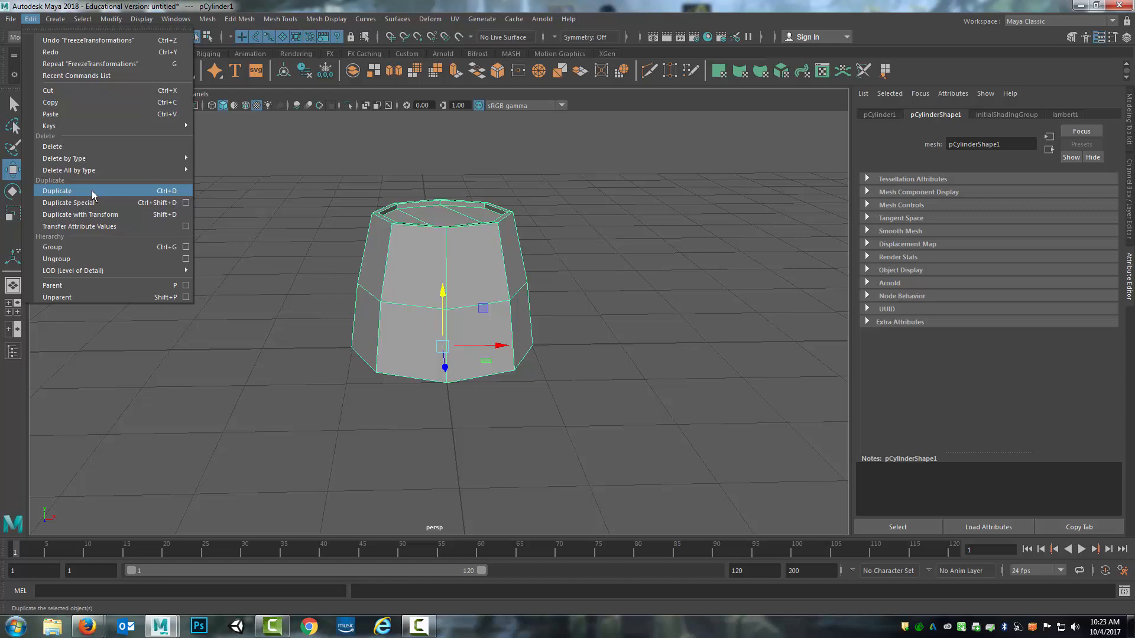
mouse_move(93, 209)
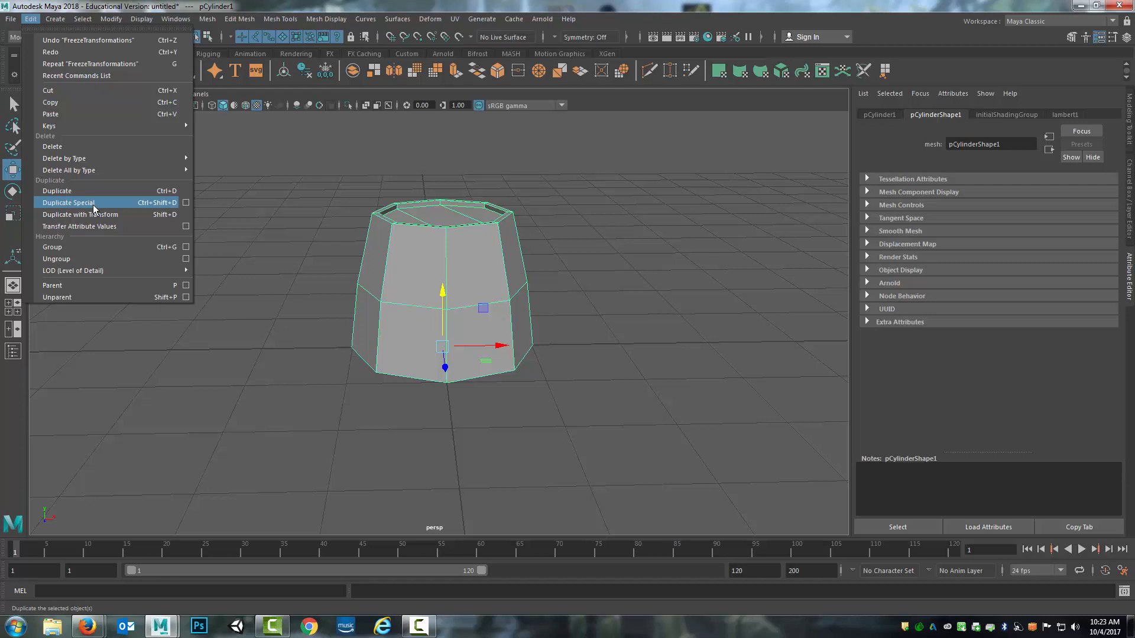
mouse_move(90, 206)
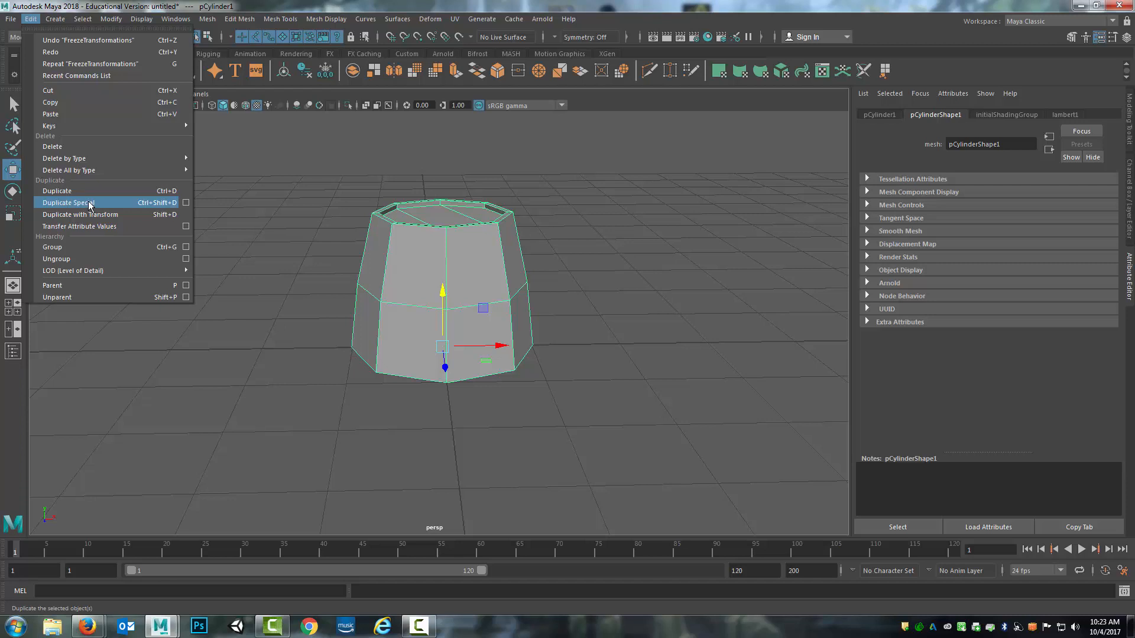
mouse_move(78, 193)
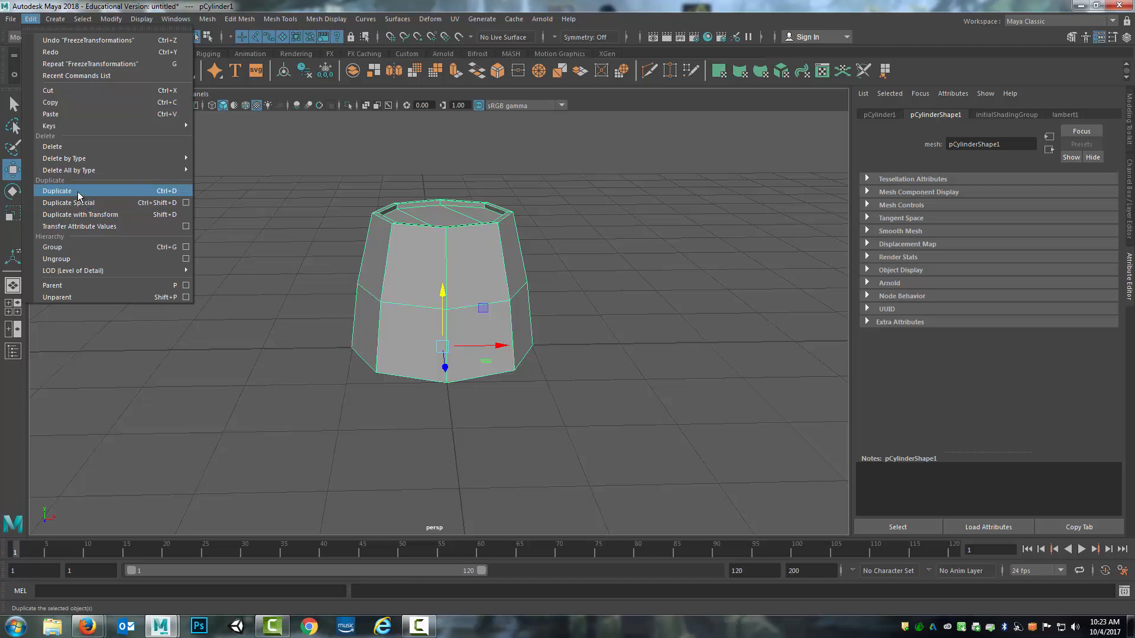
mouse_move(162, 193)
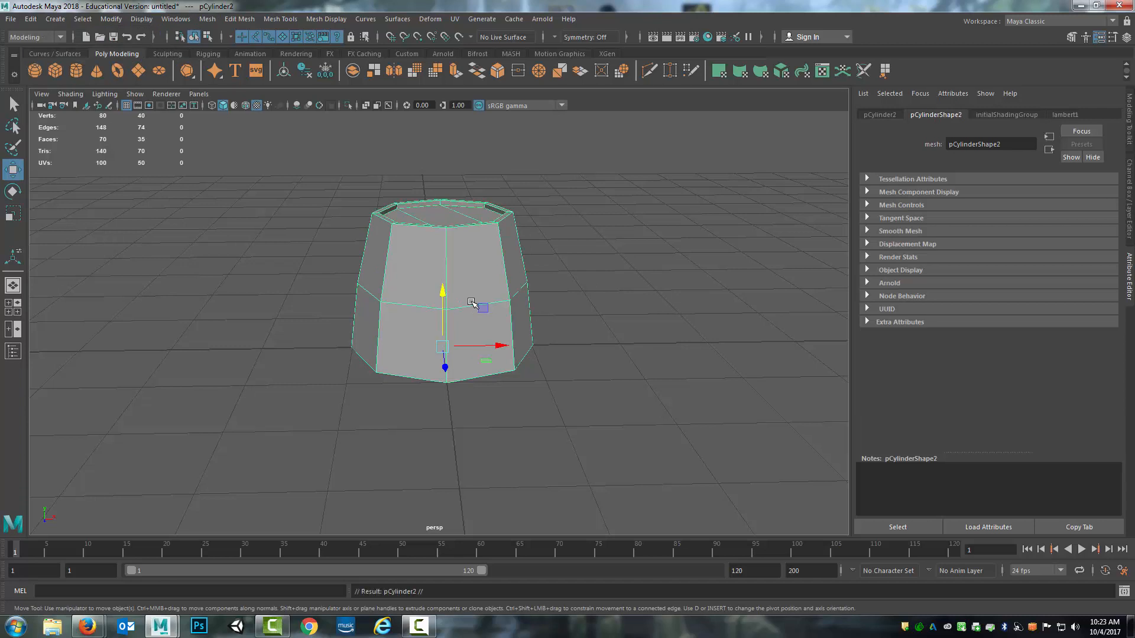
- Rotate pCylinder2 upside down so it stacks end to end with the original
left_click(13, 191)
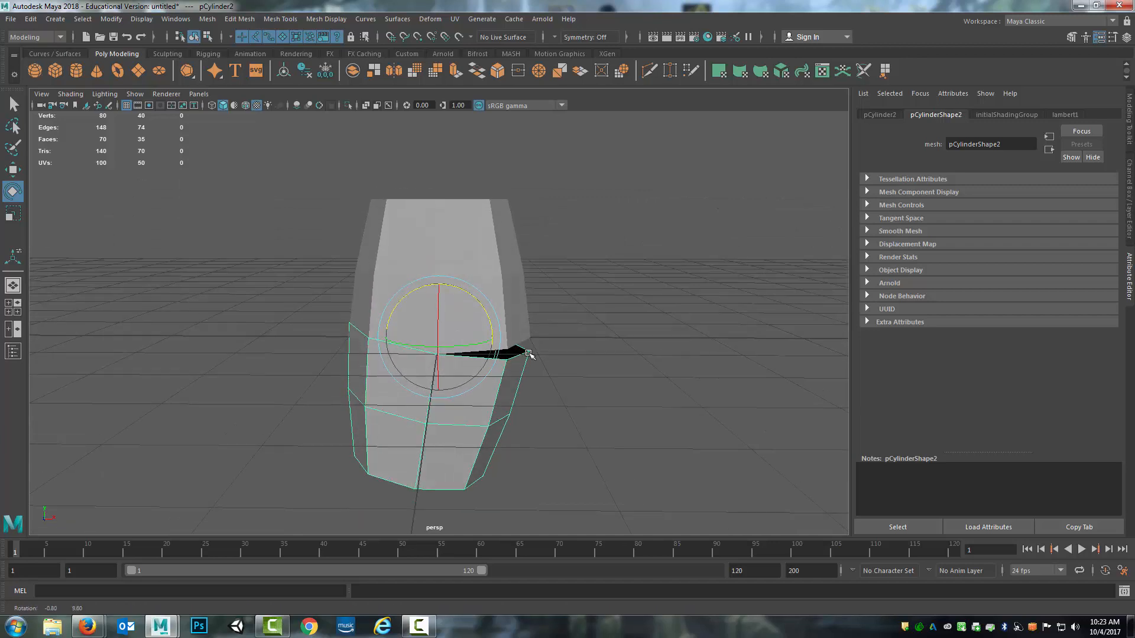
left_click(878, 114)
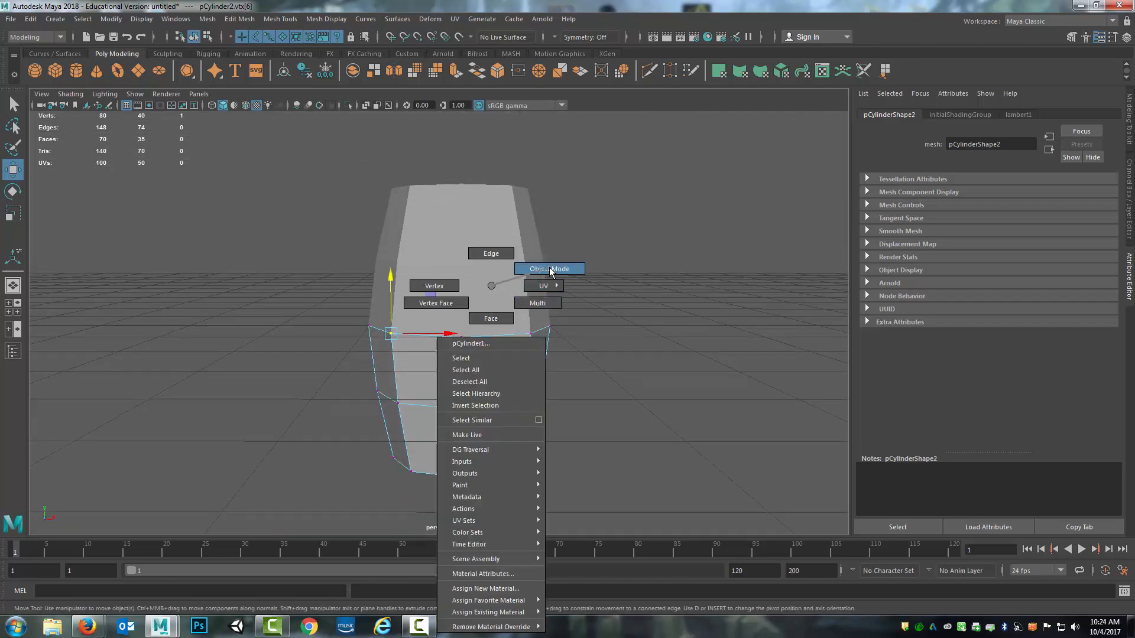
- Select both barrel halves in Object Mode and combine them into pCylinder3
left_click(549, 268)
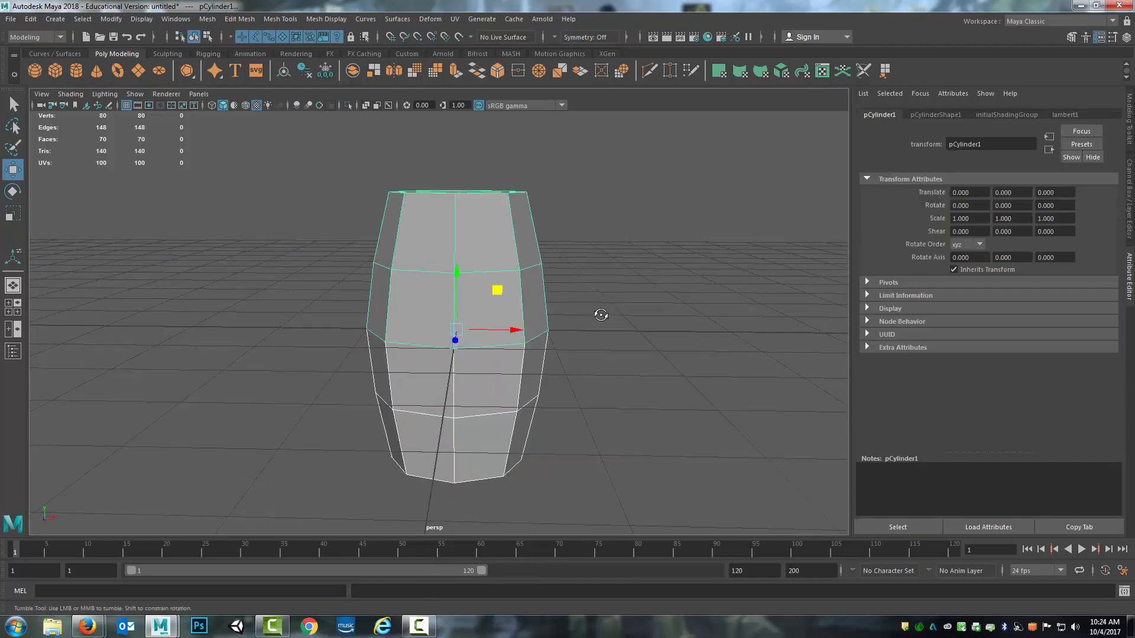
left_click(30, 18)
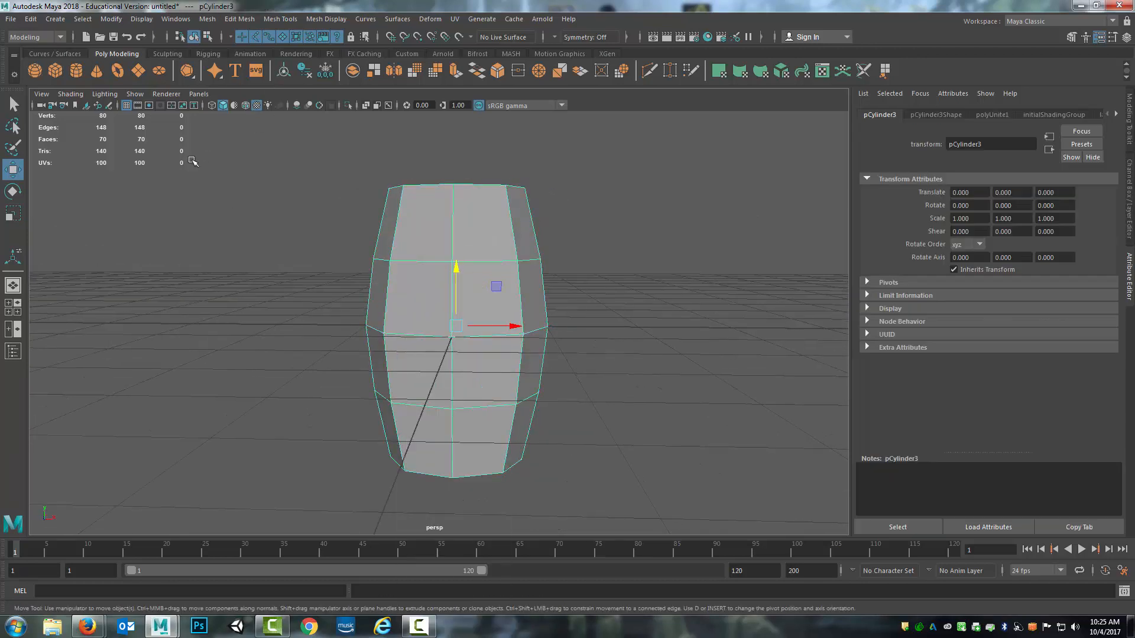
mouse_move(239, 19)
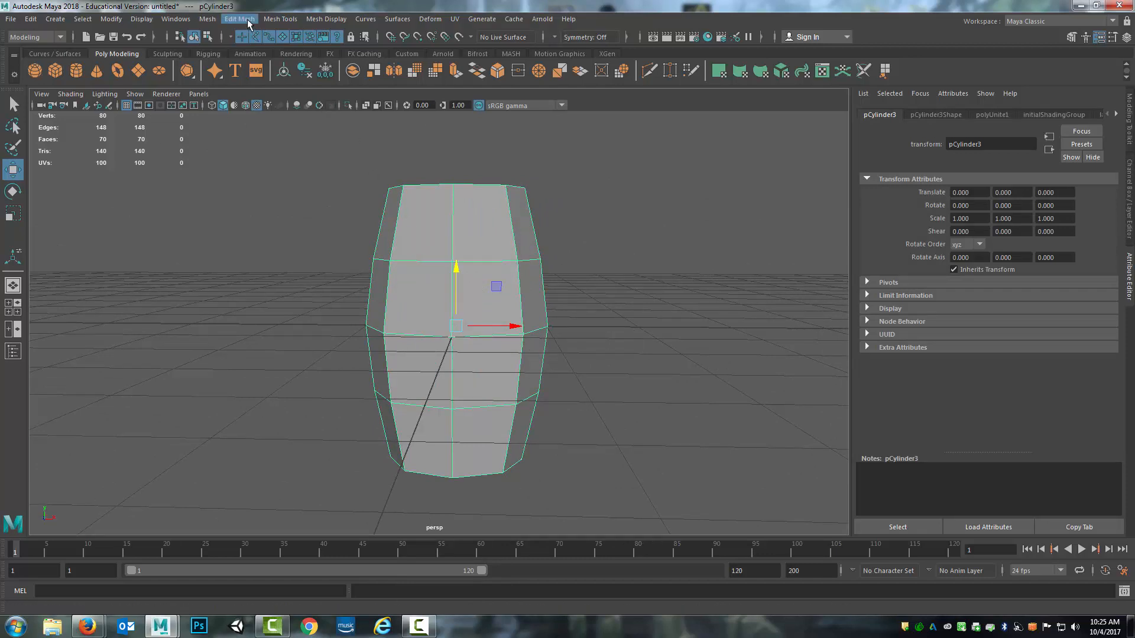
- Merge the seam vertices with a 0.0 distance threshold, then deselect
left_click(238, 19)
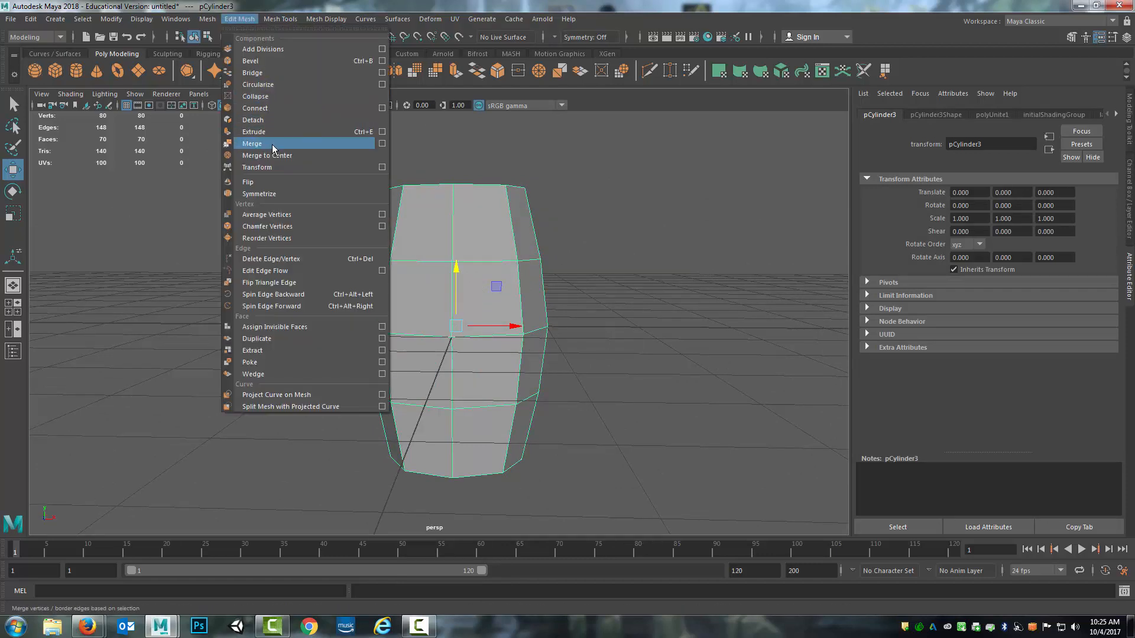
left_click(252, 143)
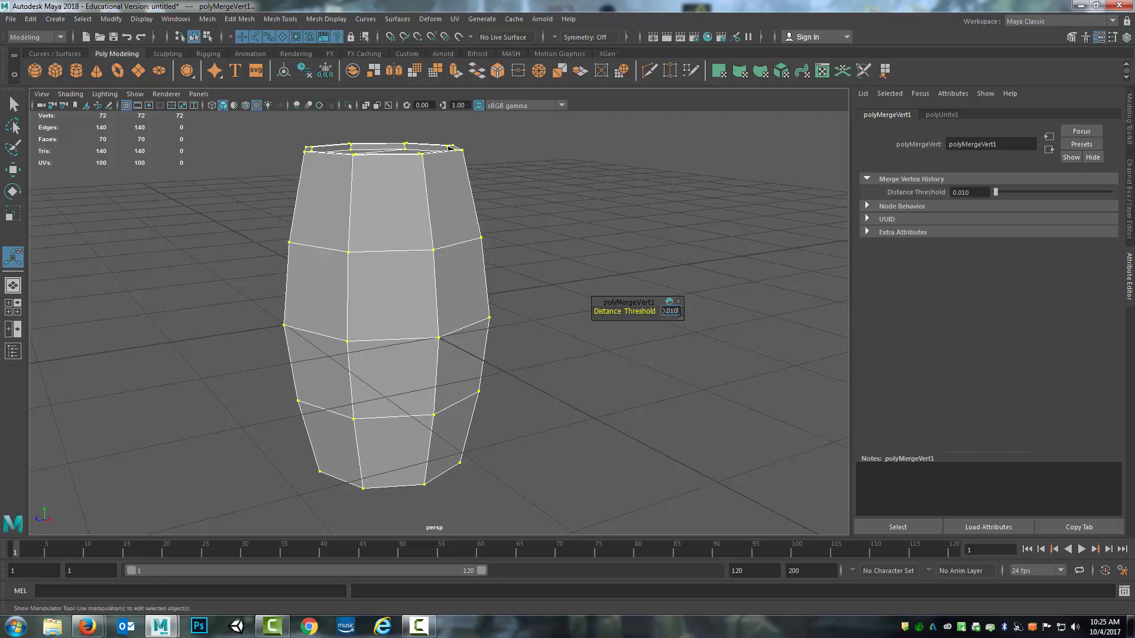
type("0.0")
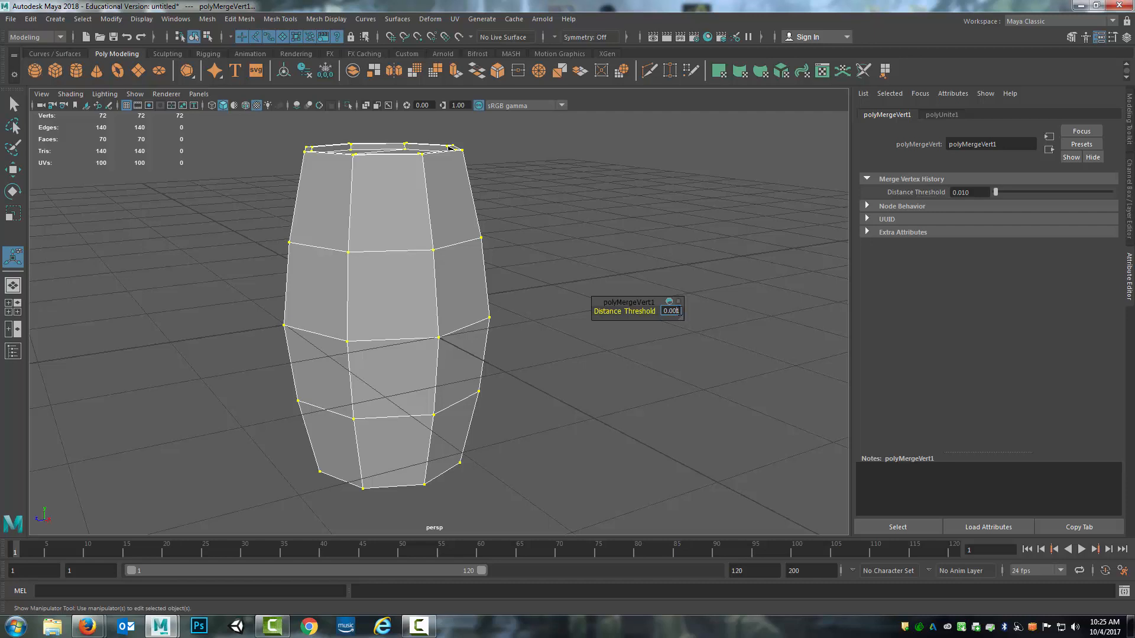
left_click(544, 254)
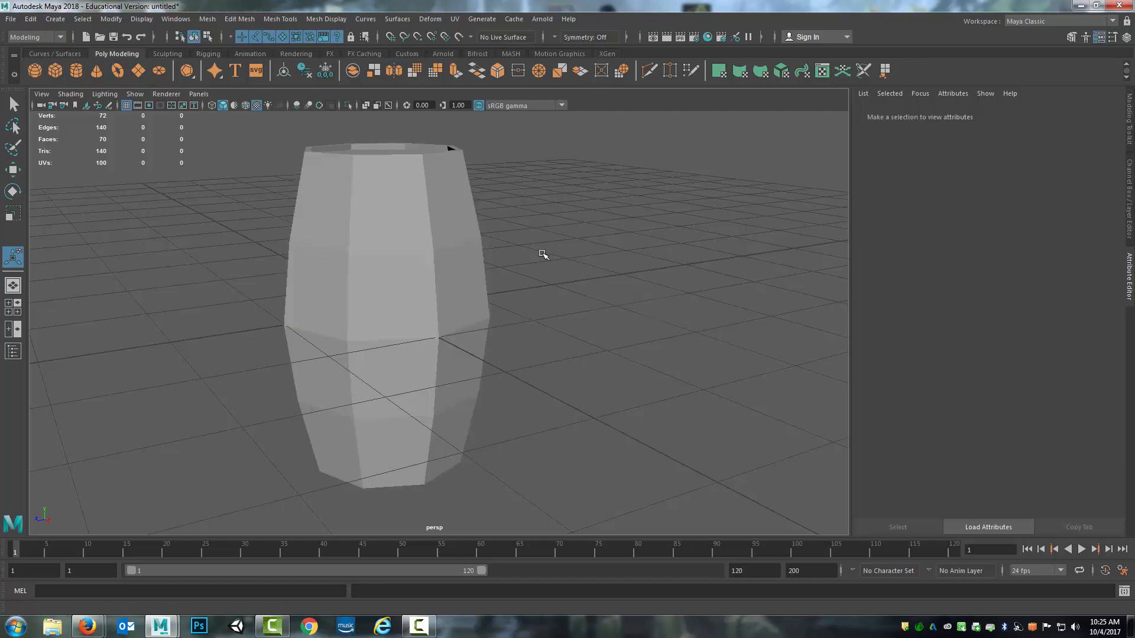
left_click(354, 331)
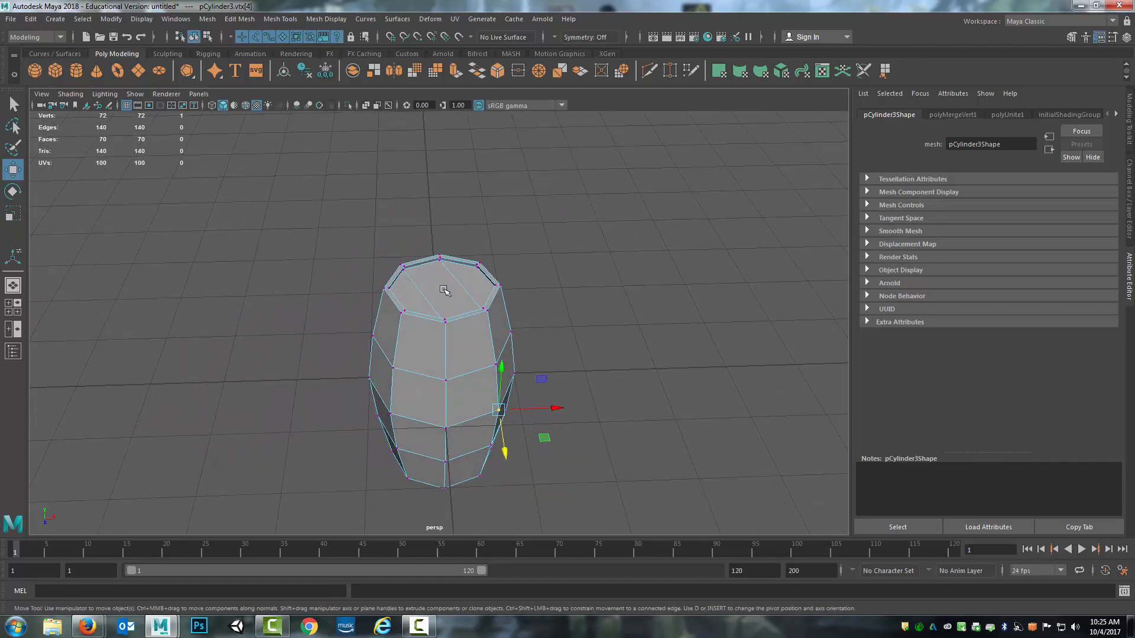
mouse_move(456, 324)
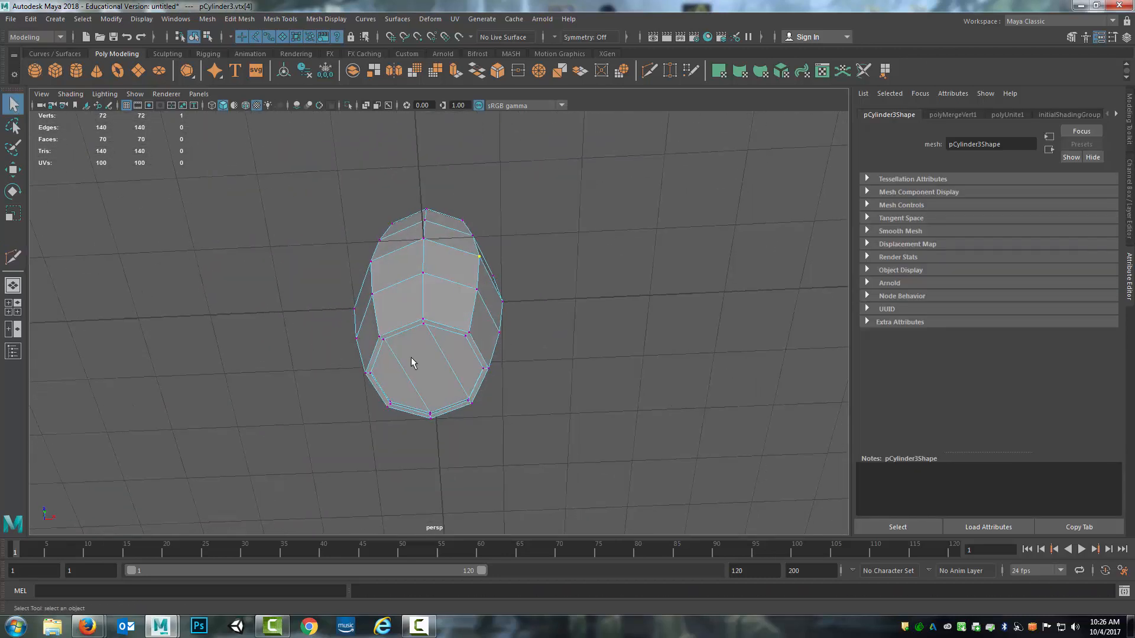
left_click(410, 365)
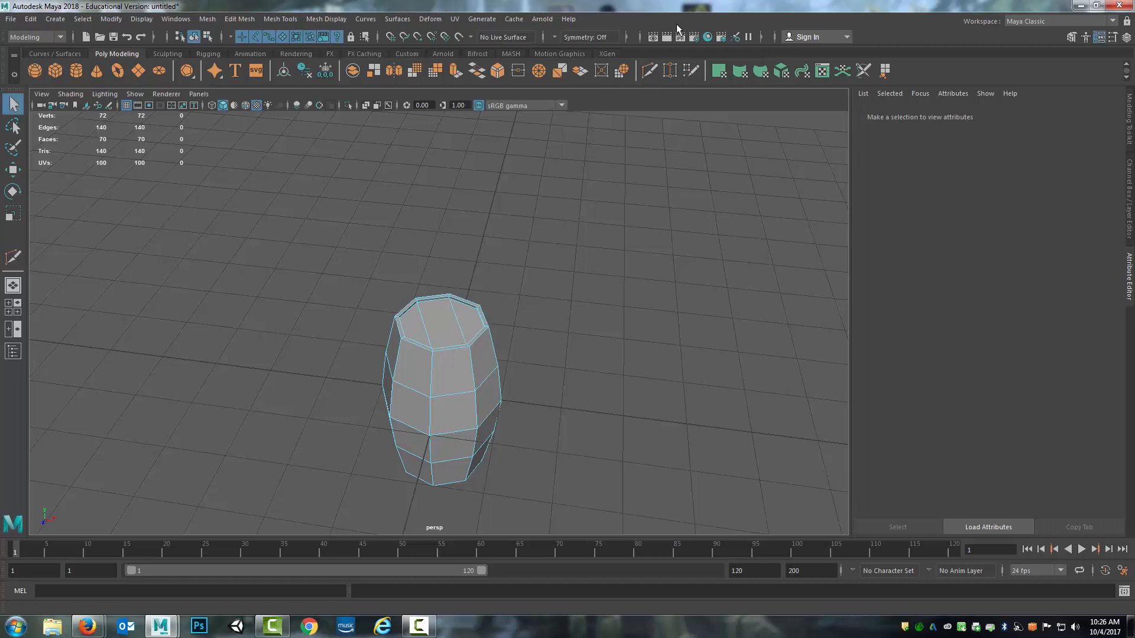
left_click(13, 258)
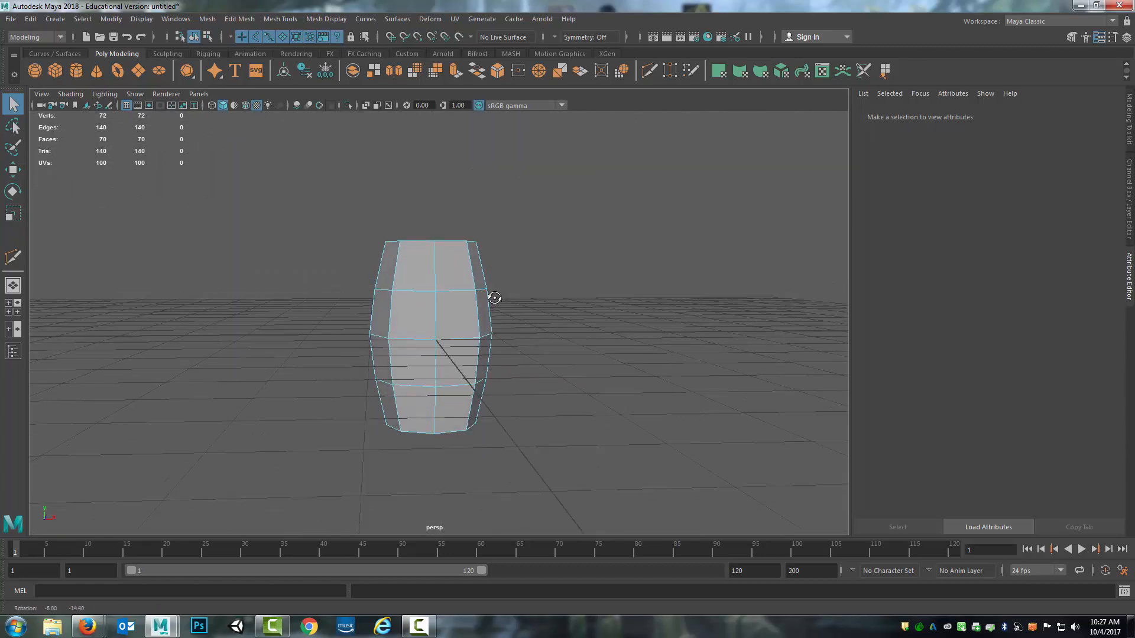
- Select the merged barrel and rename it Barrel_Mesh
left_click(449, 325)
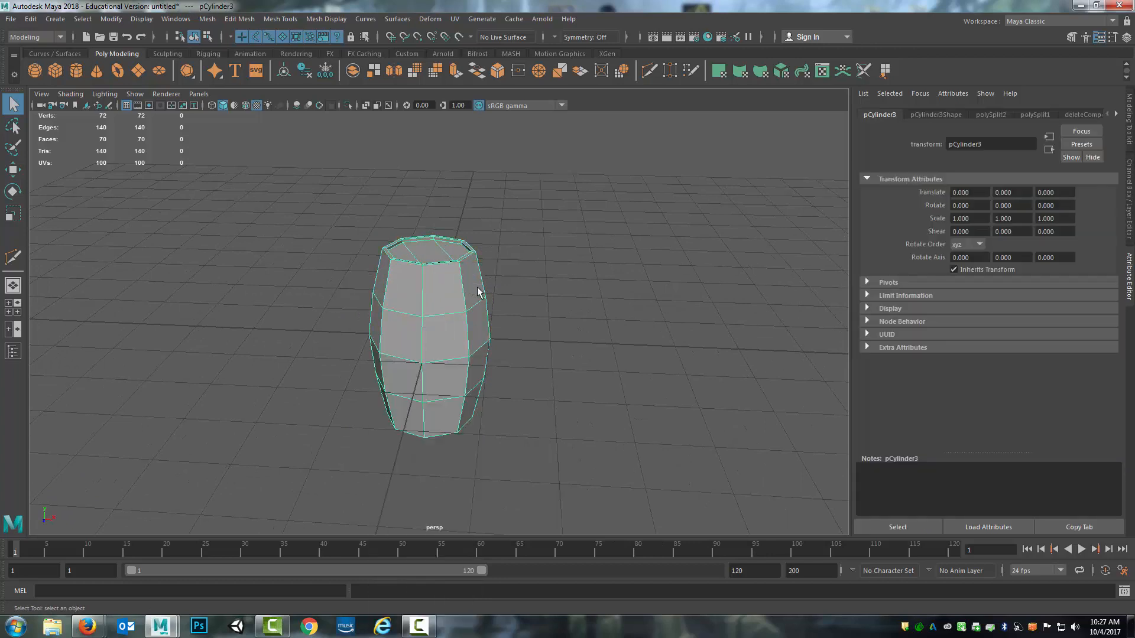
left_click(30, 19)
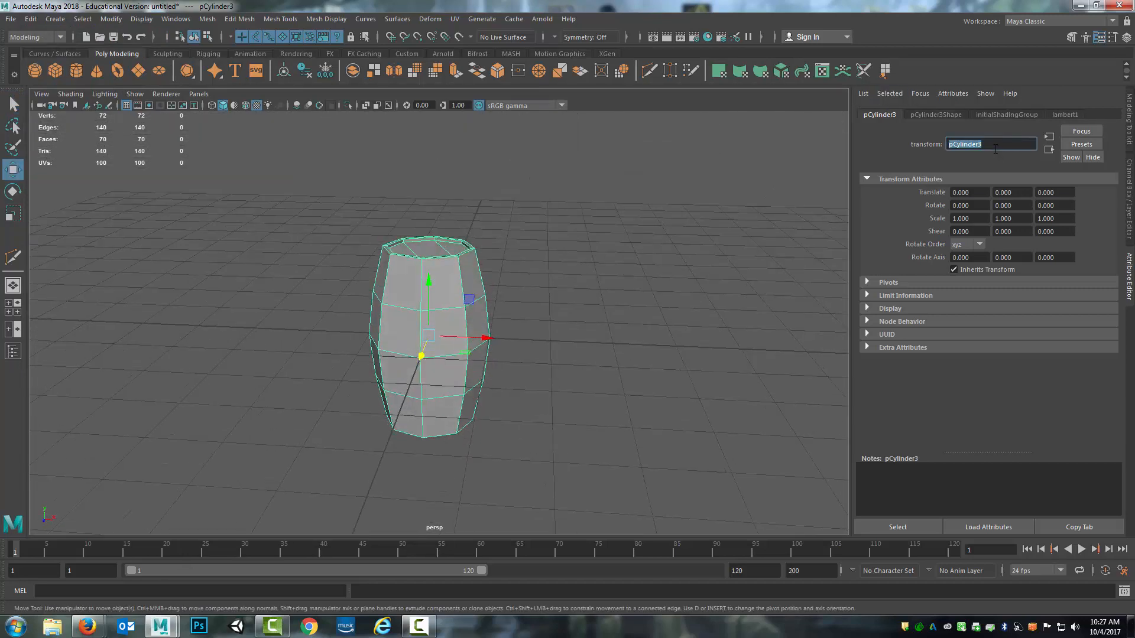
type("Barrel_Mesh")
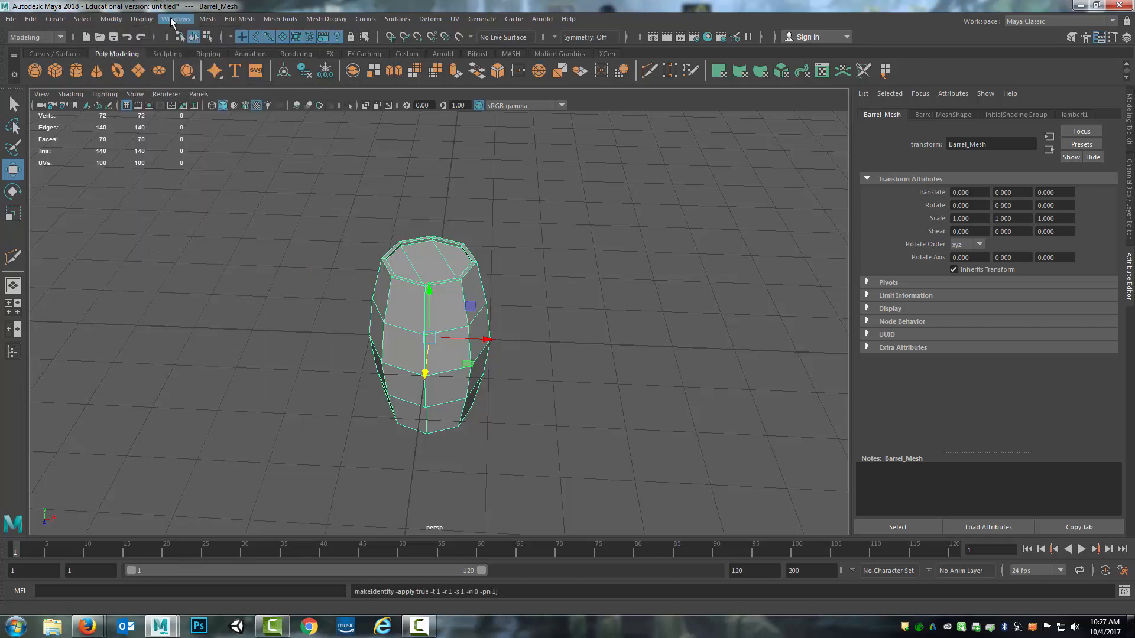
- Check the Outliner and Mesh Cleanup settings, then dismiss them
left_click(175, 19)
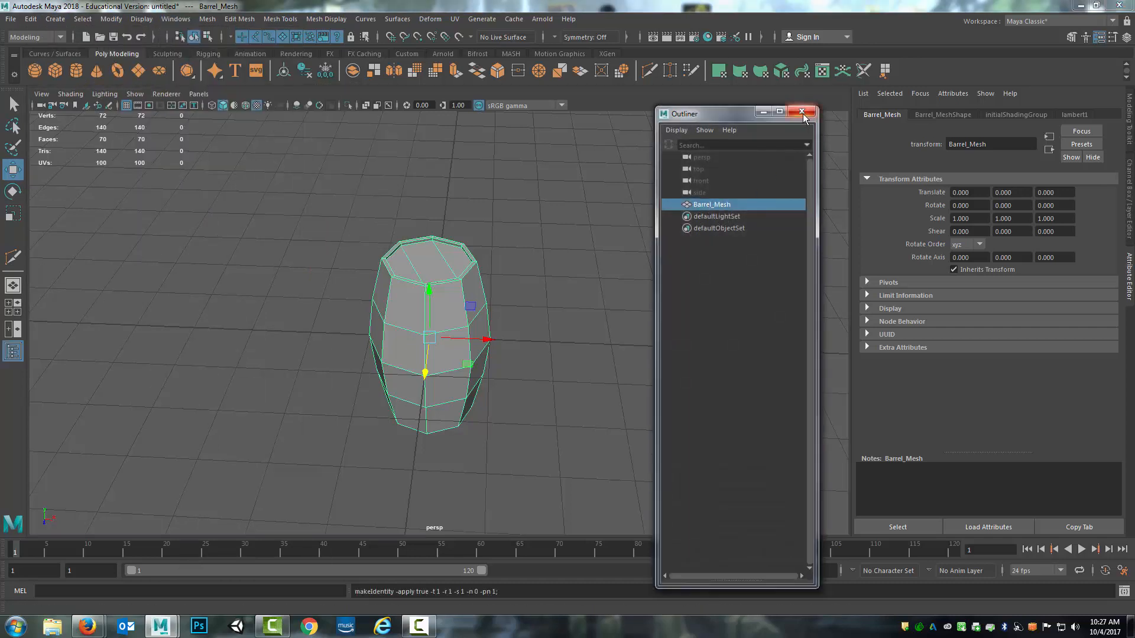
left_click(206, 19)
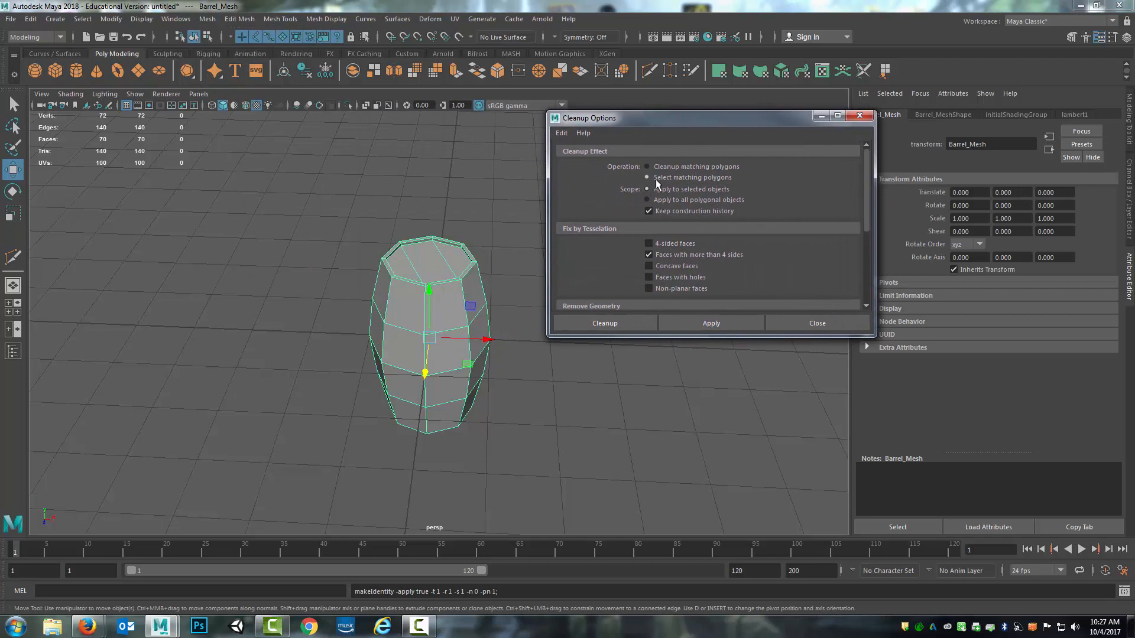
mouse_move(669, 304)
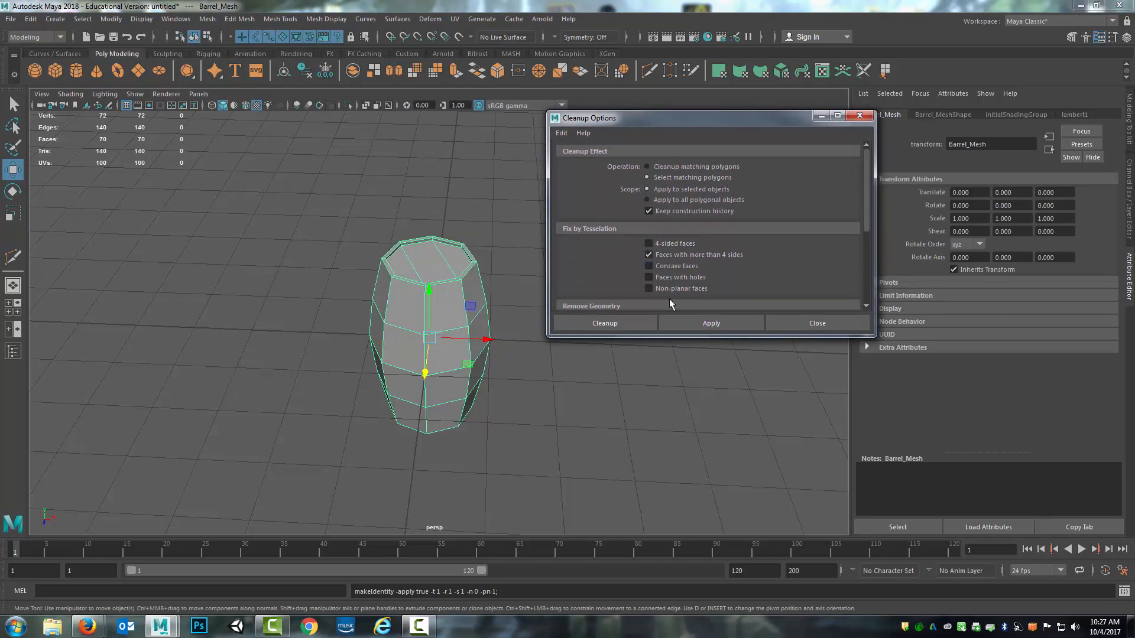
left_click(816, 323)
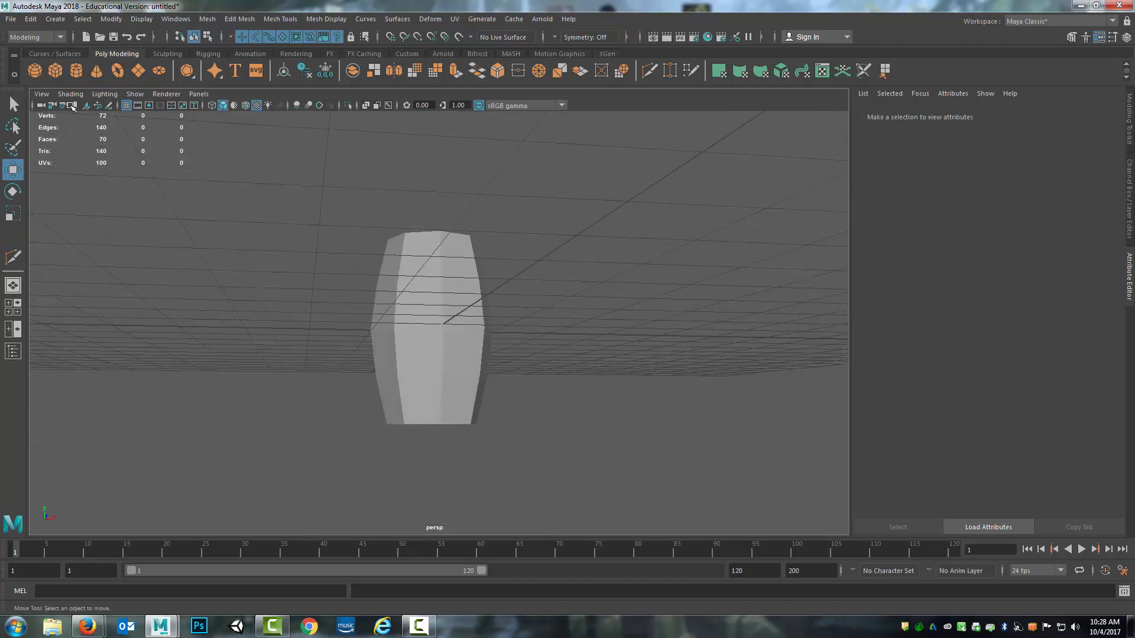
mouse_move(126, 252)
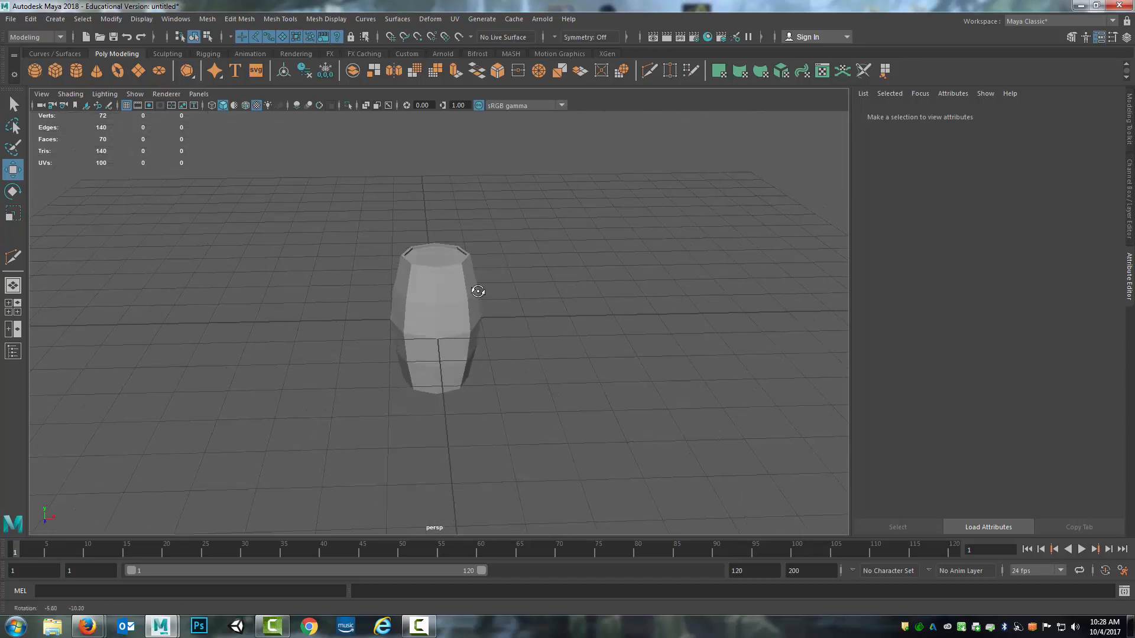
- Select the barrel's edges in Edge mode and apply Mesh Display > Soften Edge
right_click(438, 290)
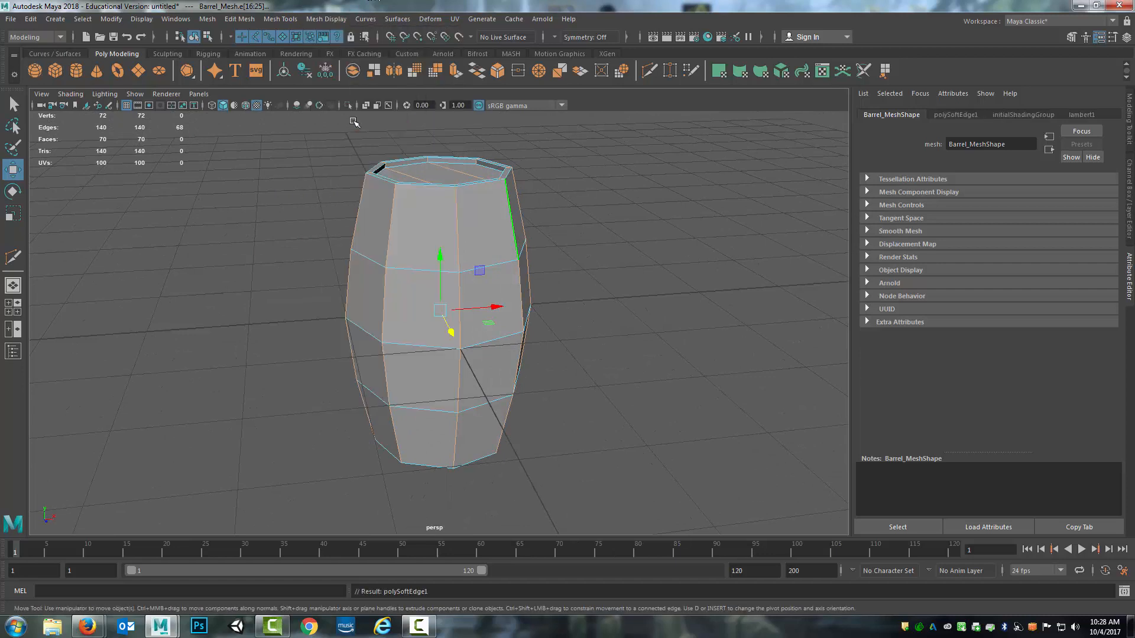
left_click(666, 283)
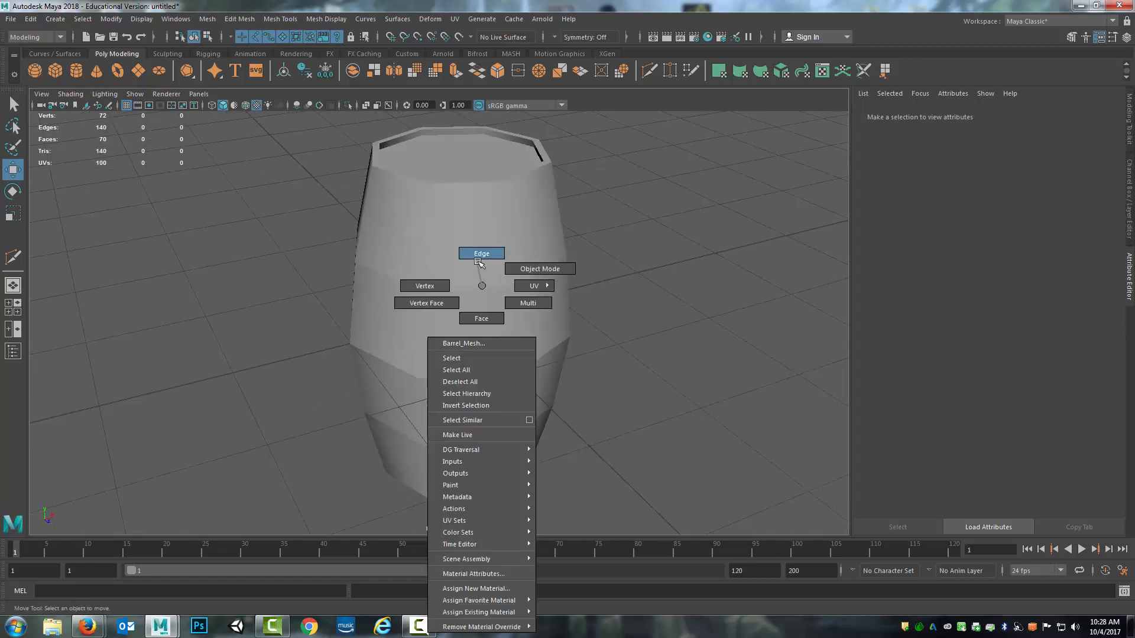
left_click(481, 252)
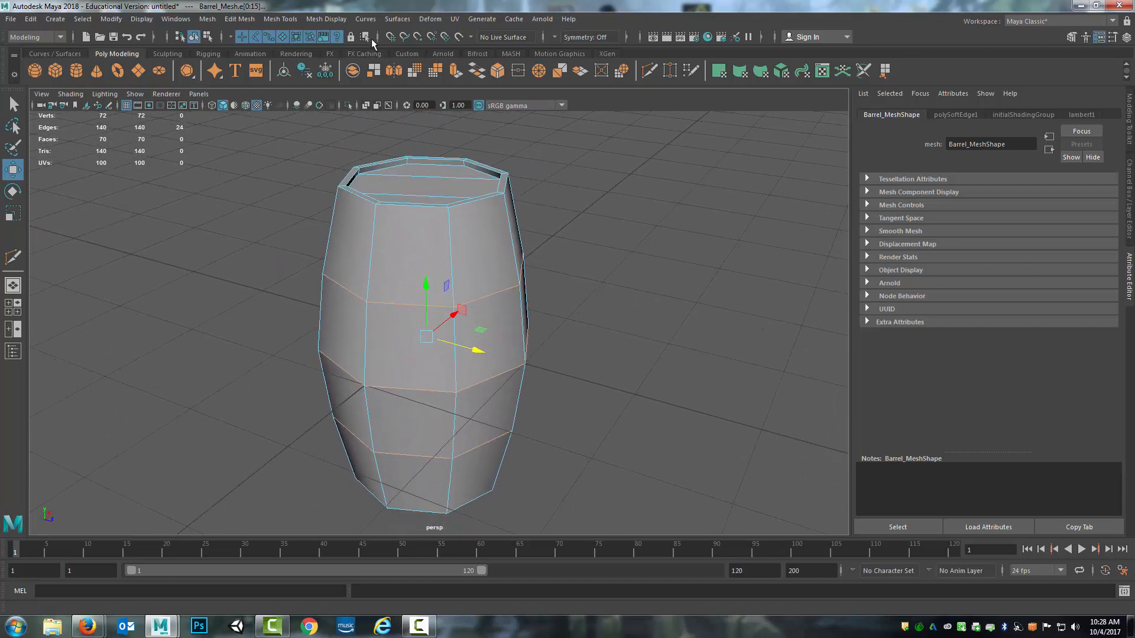
left_click(325, 19)
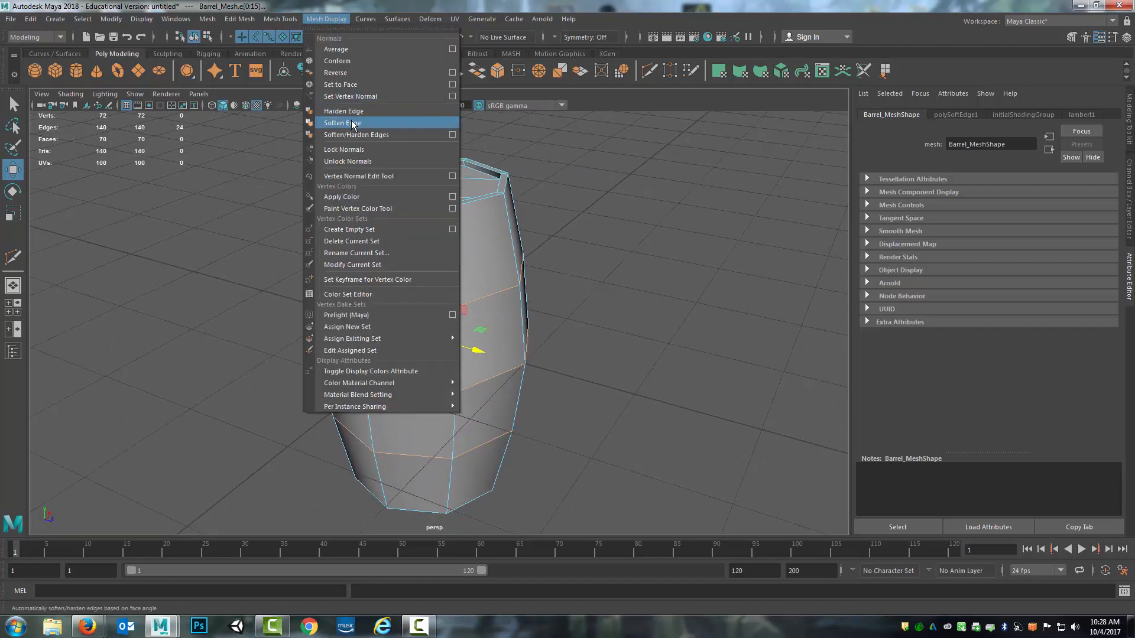
left_click(341, 122)
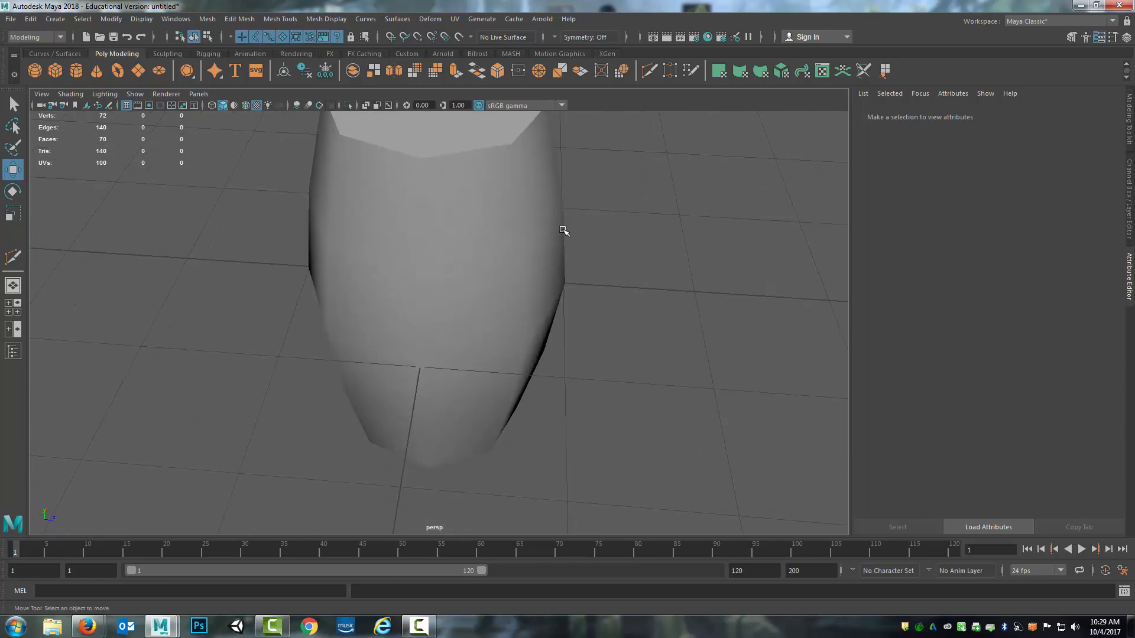
- Soften the rim edges again, then reselect Barrel_Mesh and turn on textured shaded display
right_click(461, 267)
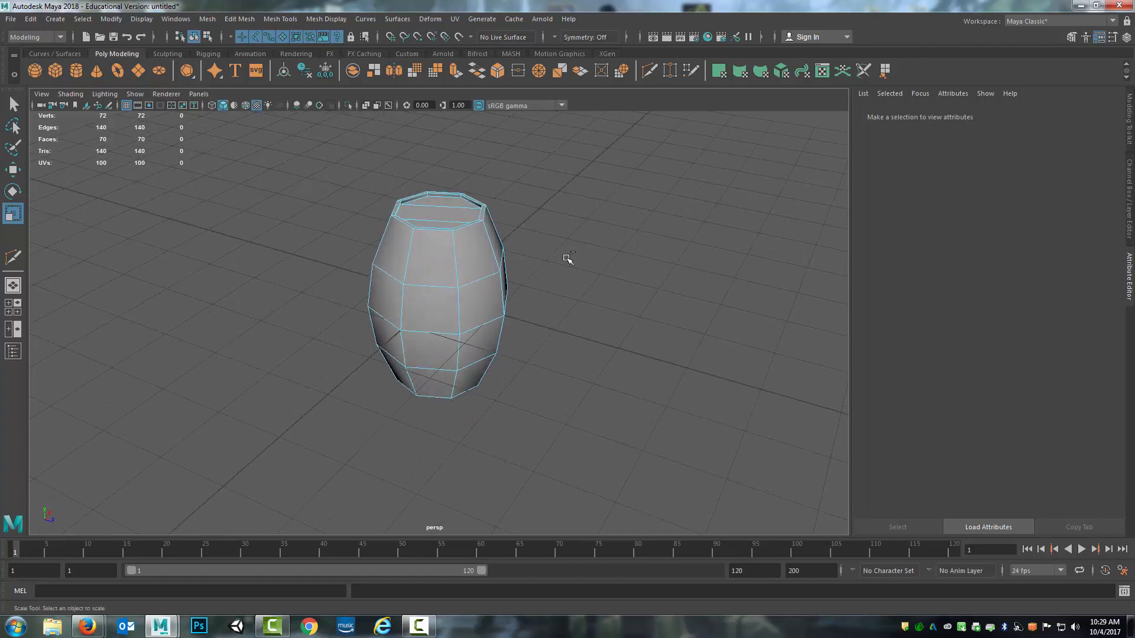
left_click(435, 289)
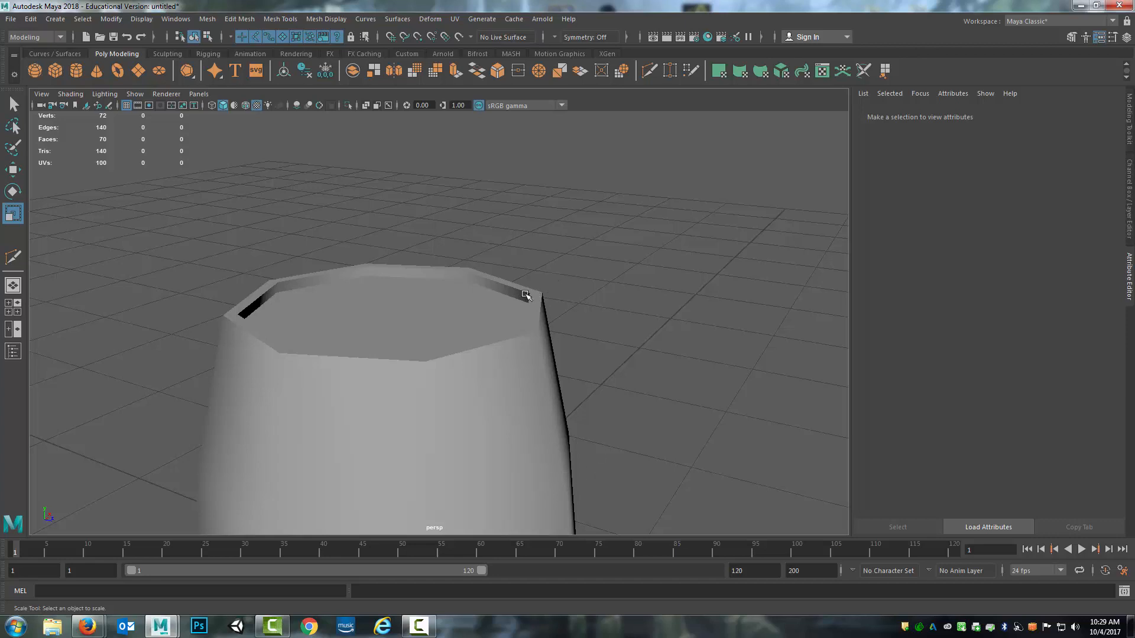
mouse_move(509, 302)
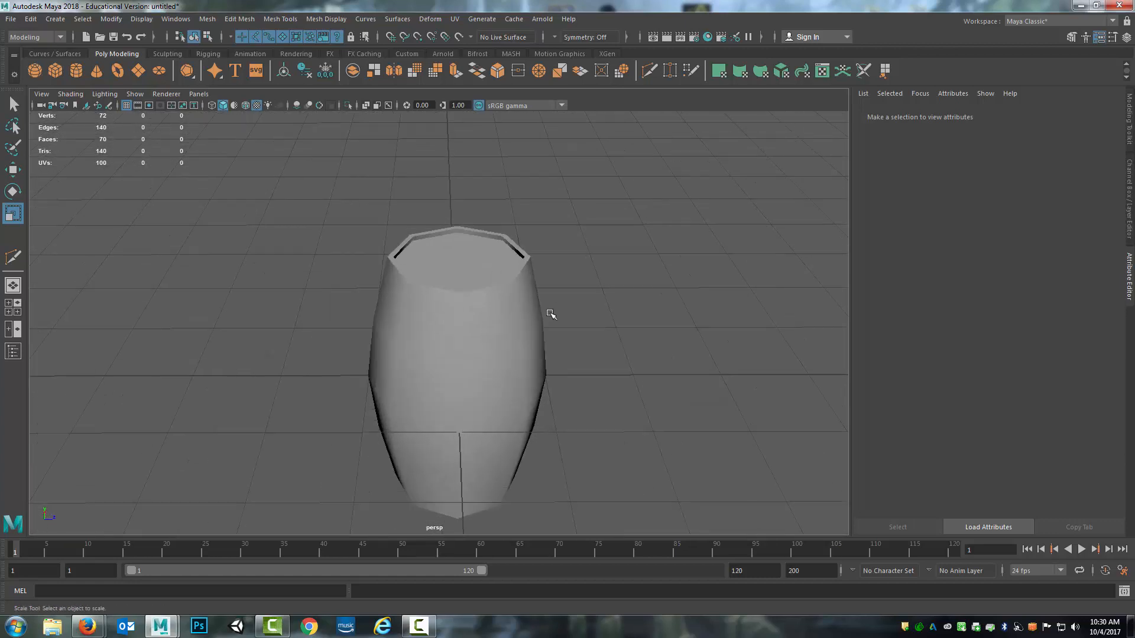
left_click(456, 326)
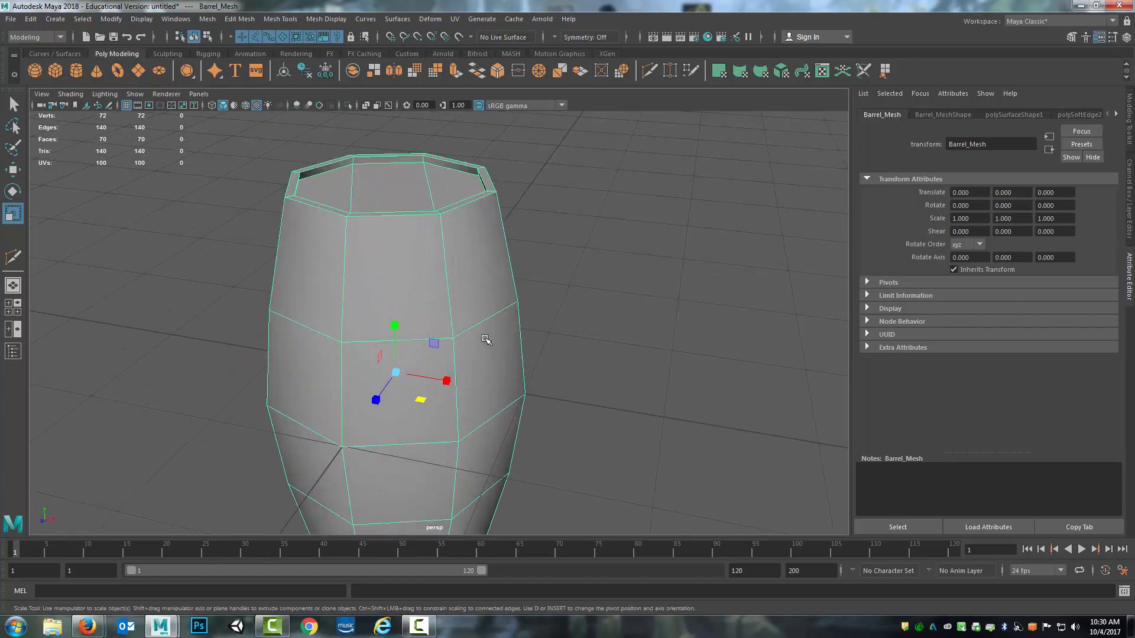
key("4")
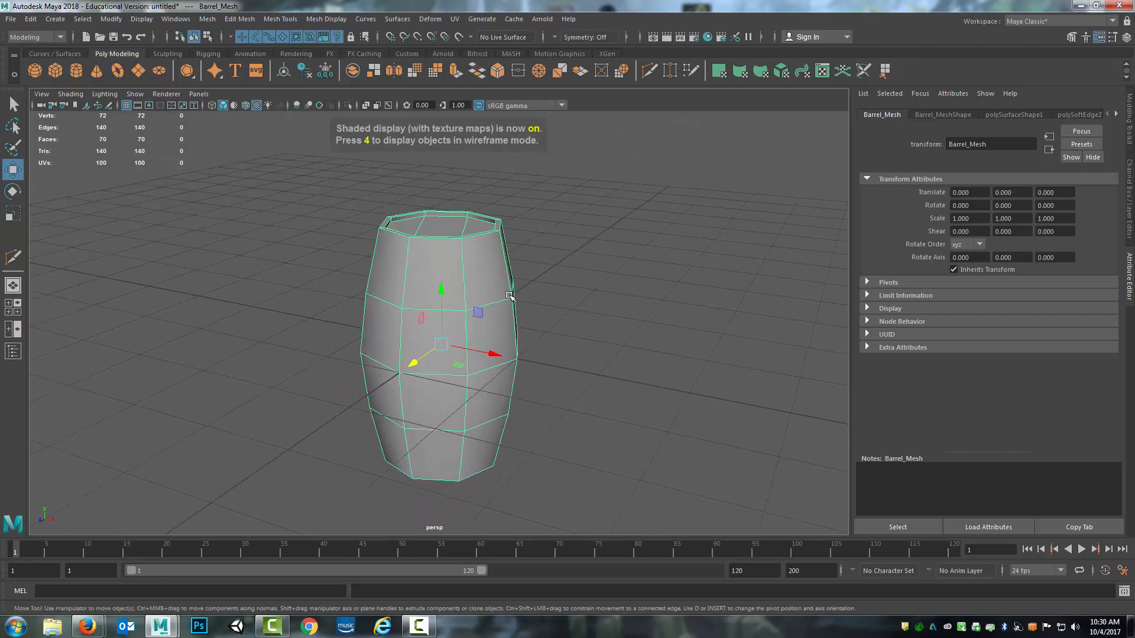
mouse_move(539, 290)
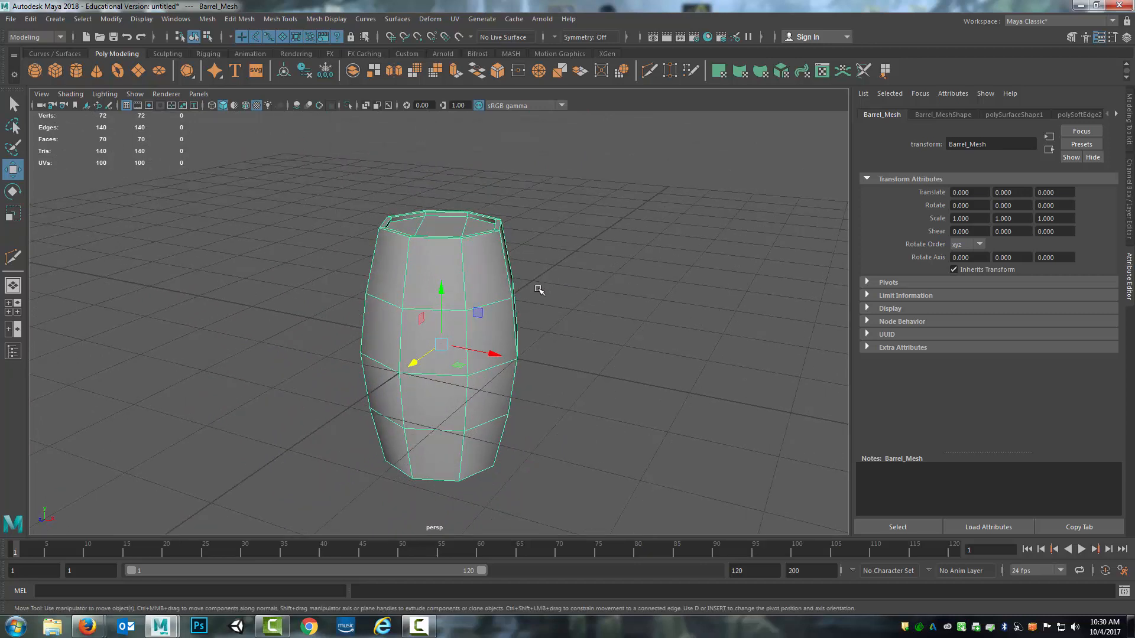
mouse_move(549, 289)
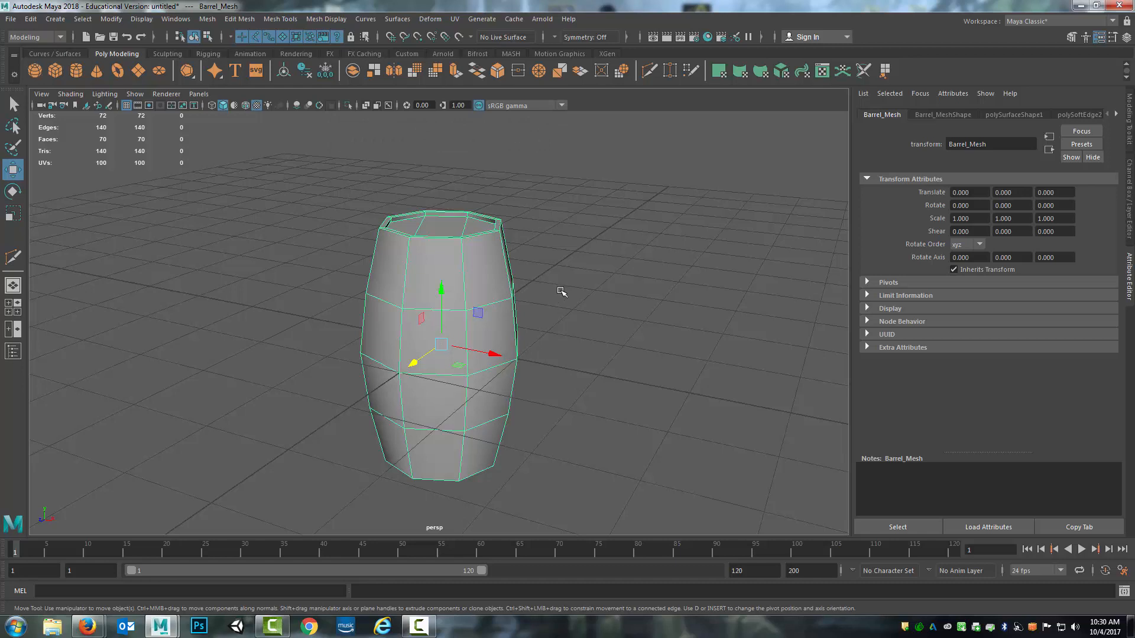
mouse_move(500, 294)
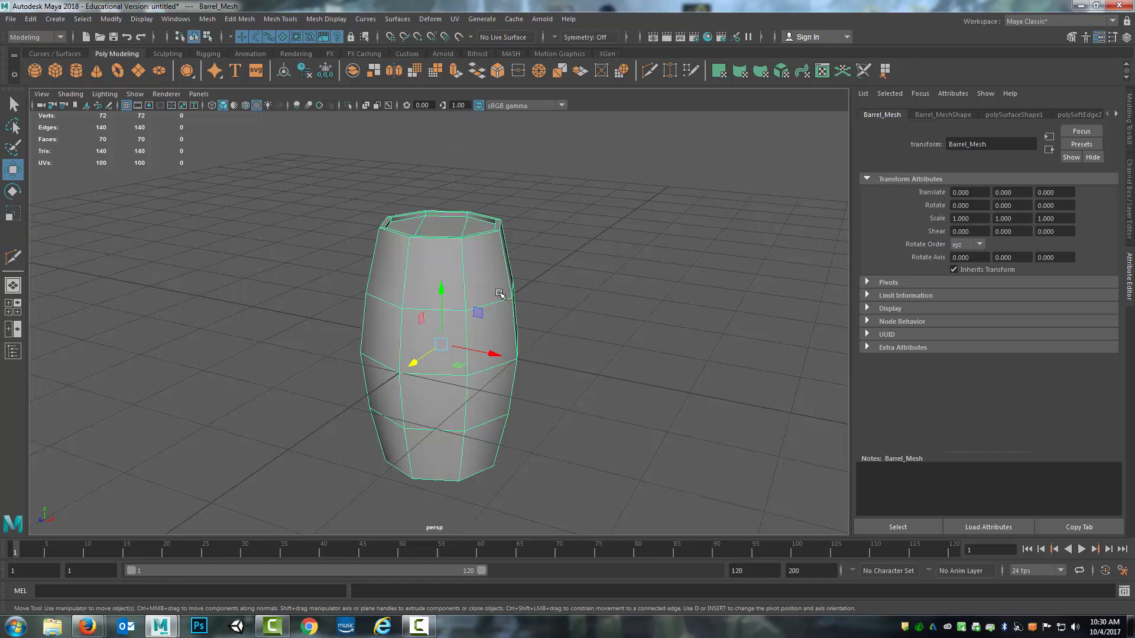
mouse_move(422, 333)
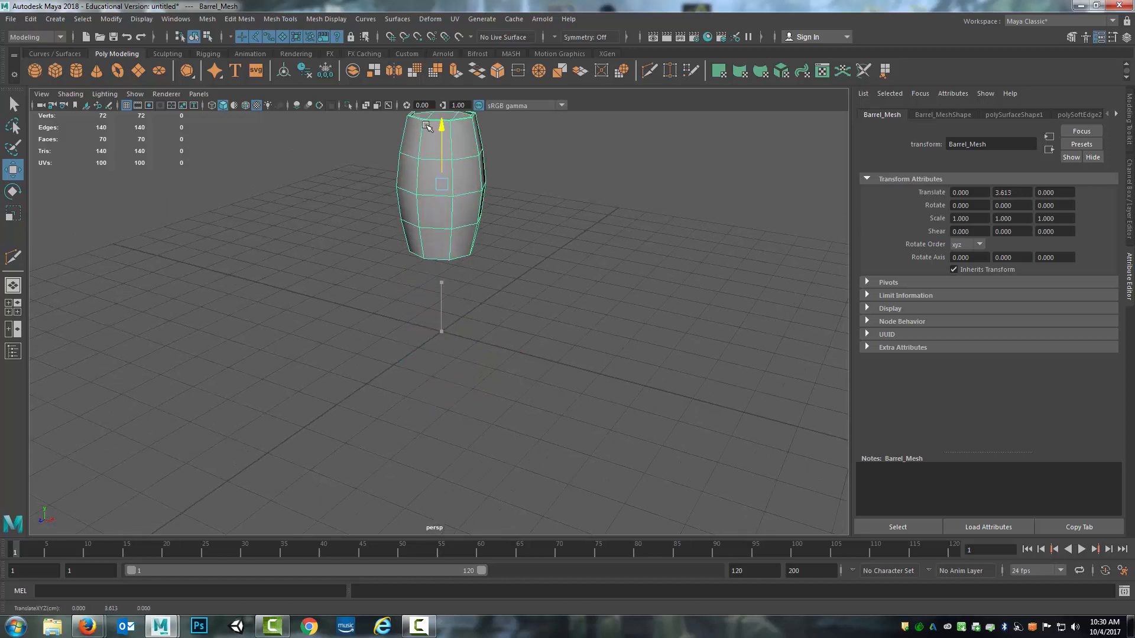
- Move Barrel_Mesh up and duplicate it into copies standing beside the original
key("w")
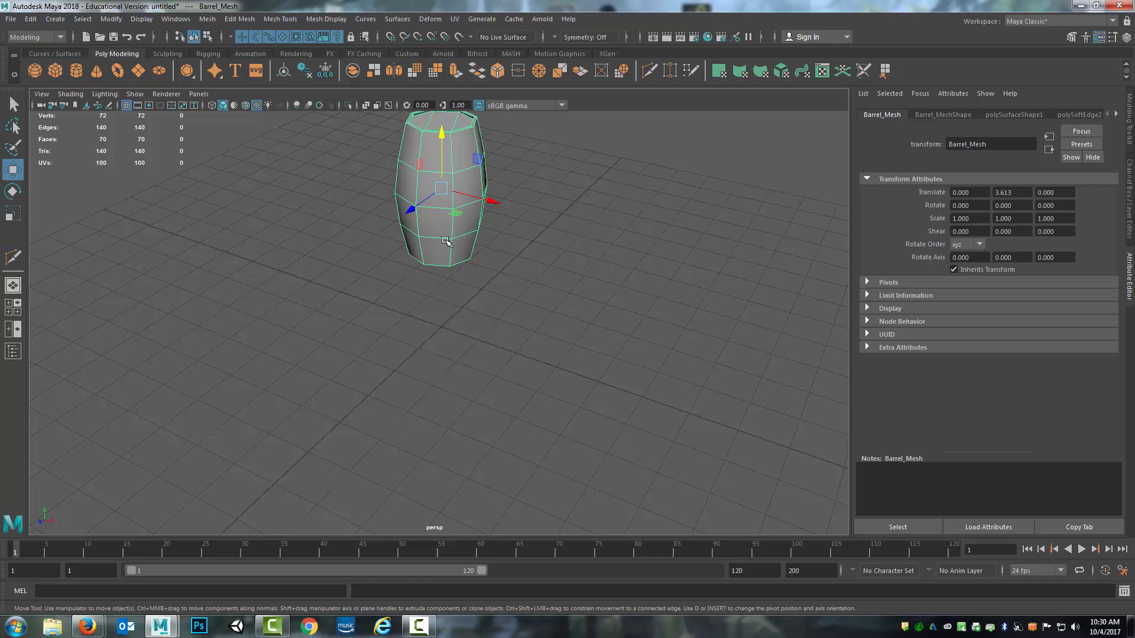
key("d")
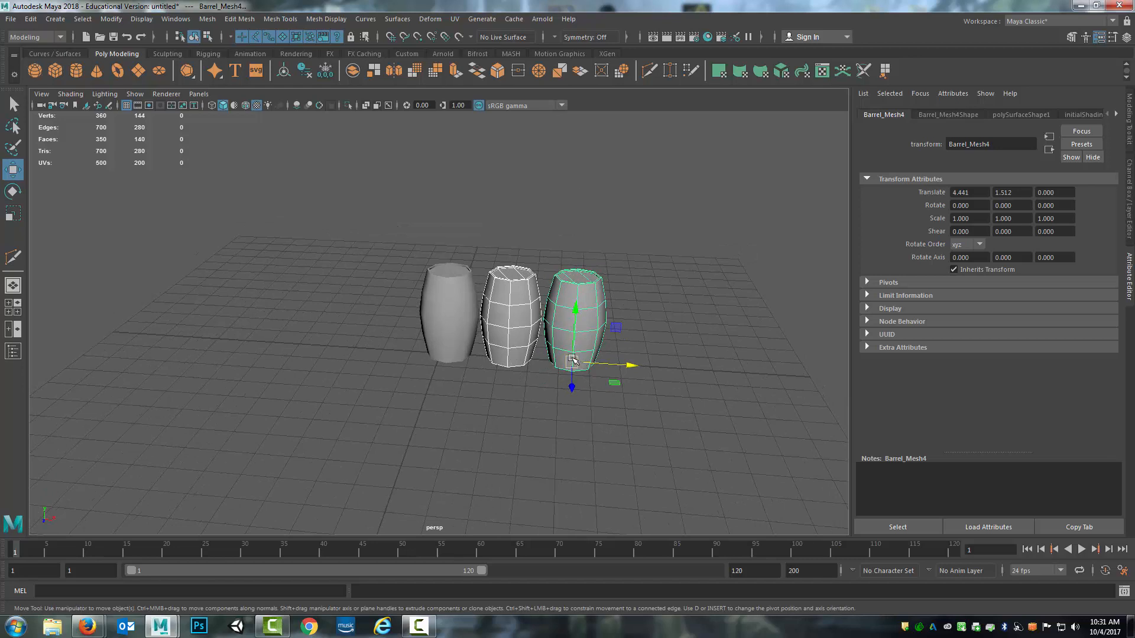
mouse_move(525, 333)
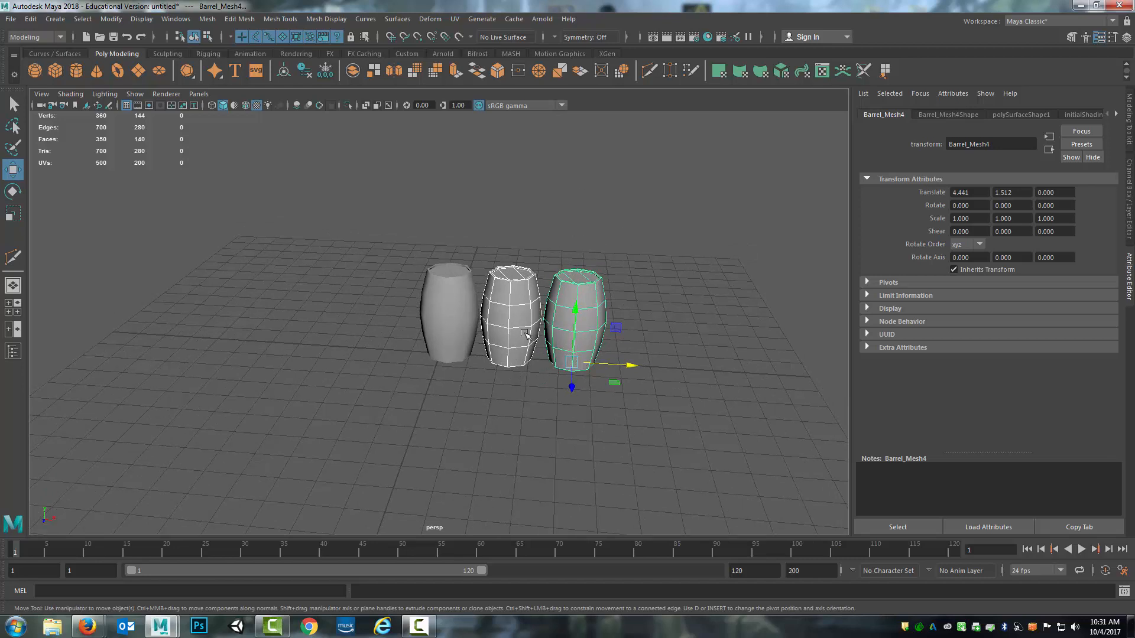
mouse_move(565, 341)
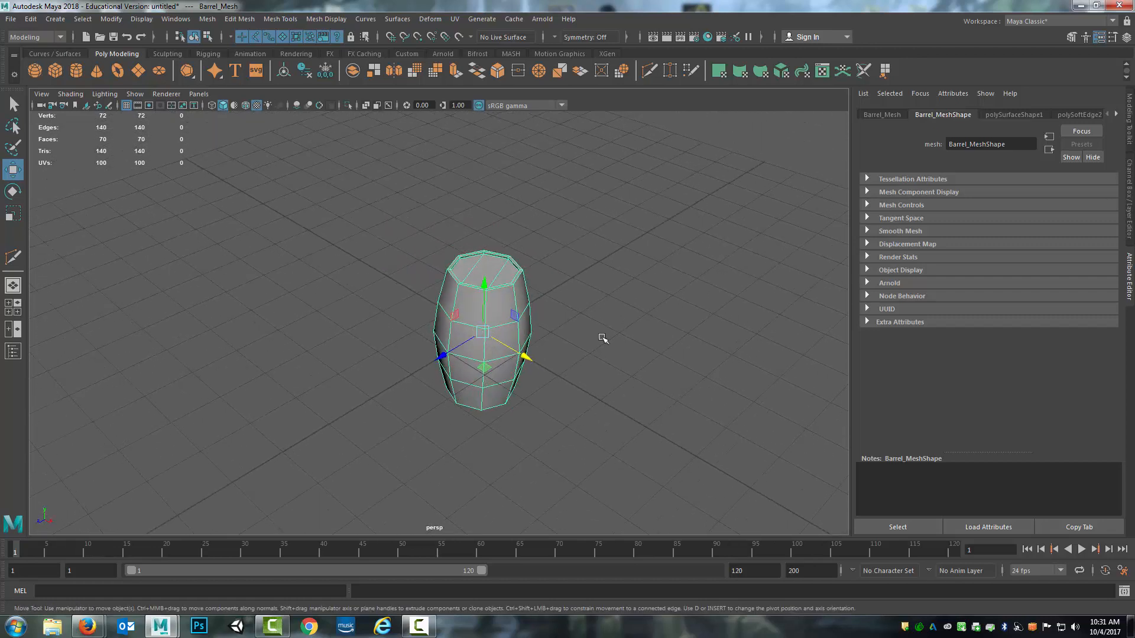
mouse_move(603, 322)
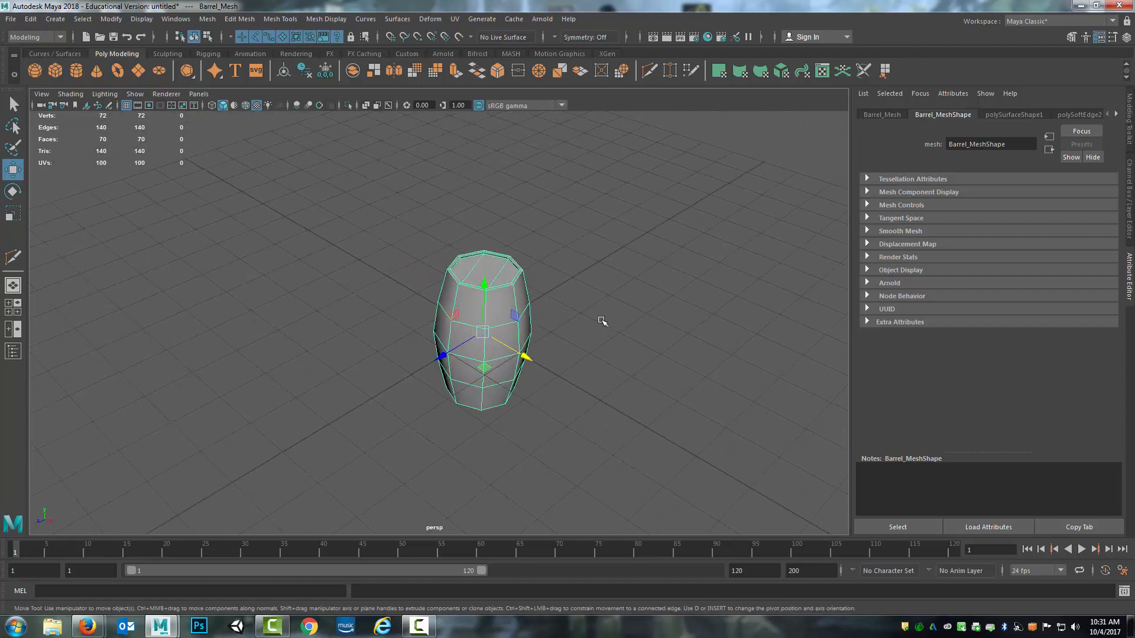
mouse_move(571, 313)
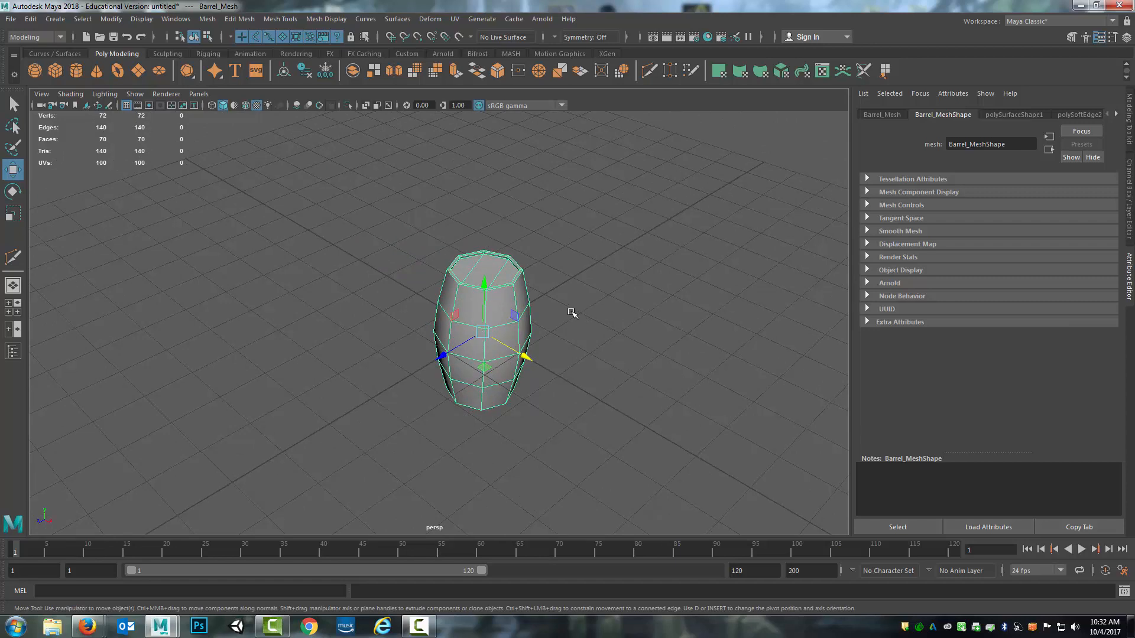
mouse_move(587, 313)
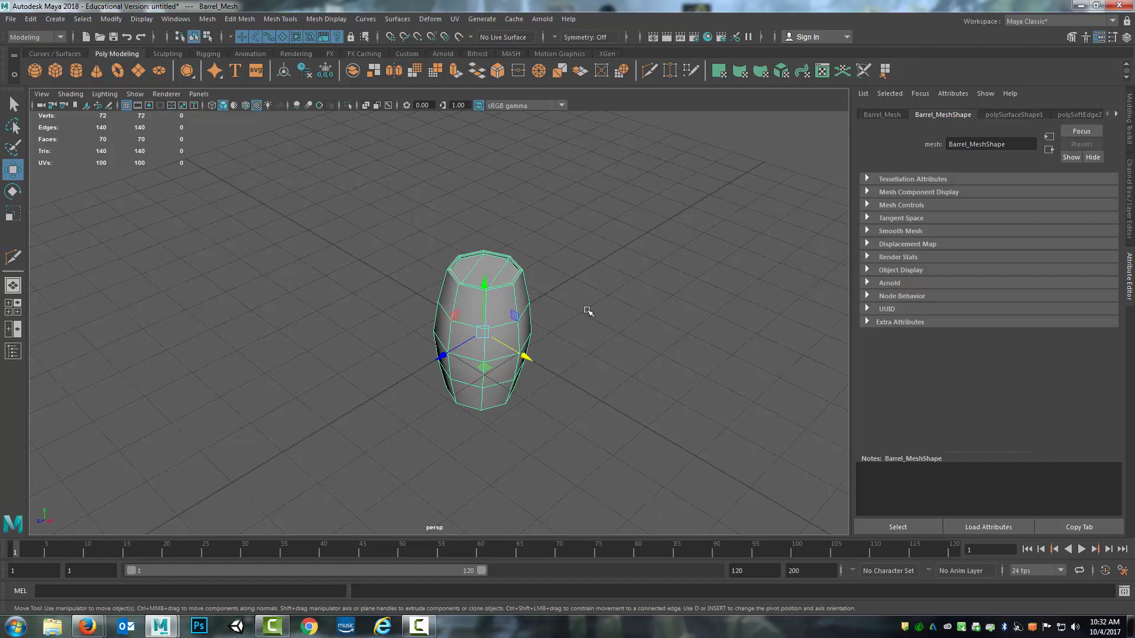
mouse_move(577, 310)
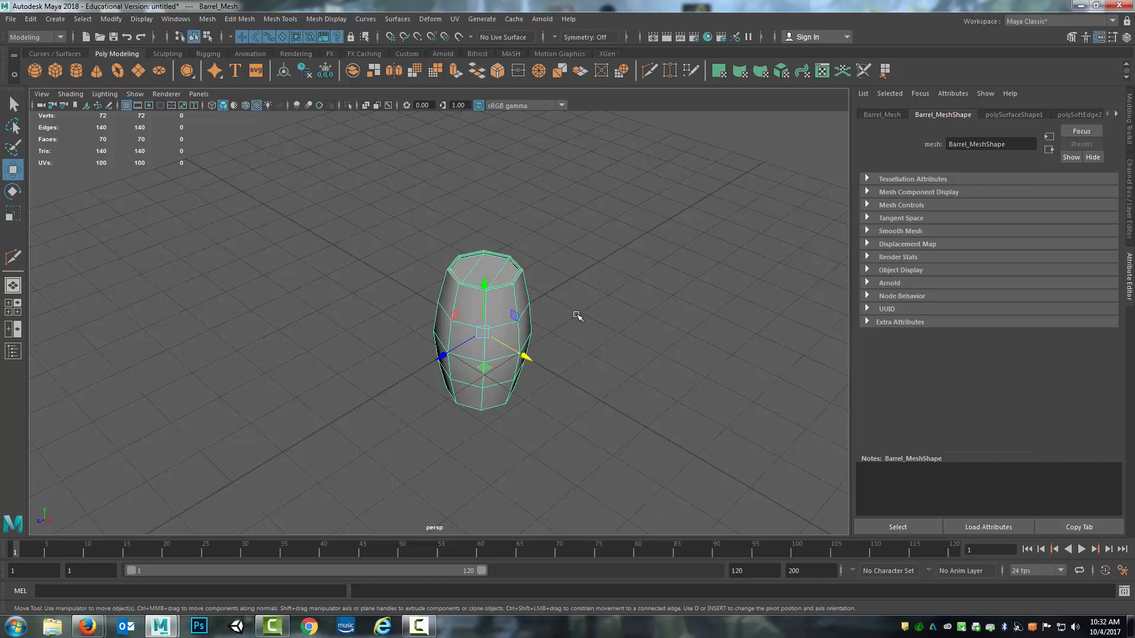
mouse_move(594, 319)
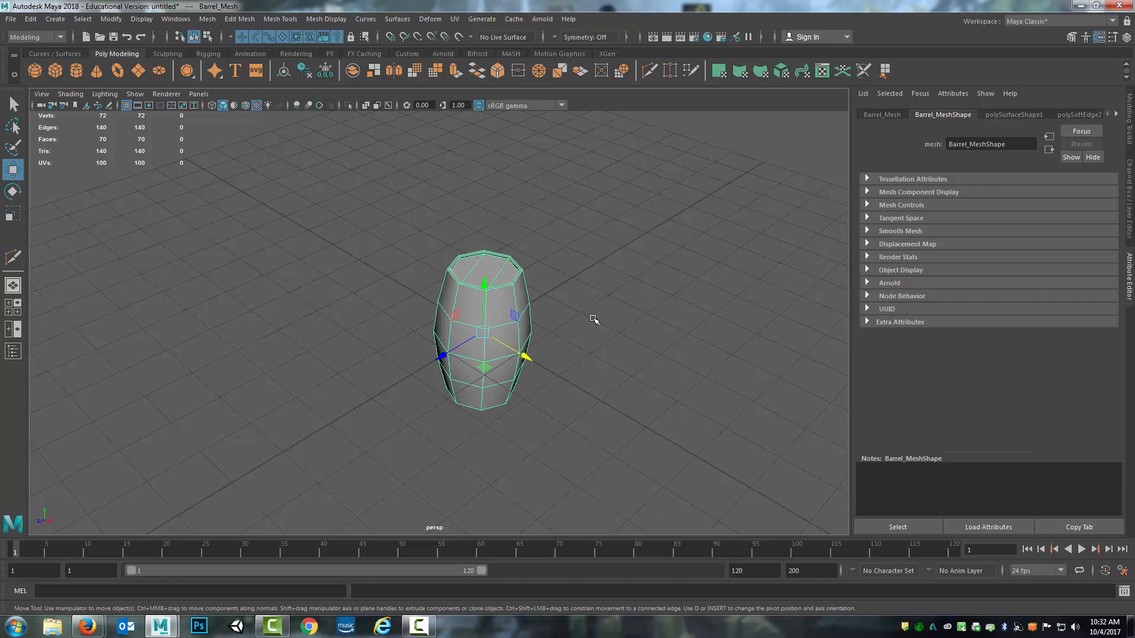
mouse_move(601, 307)
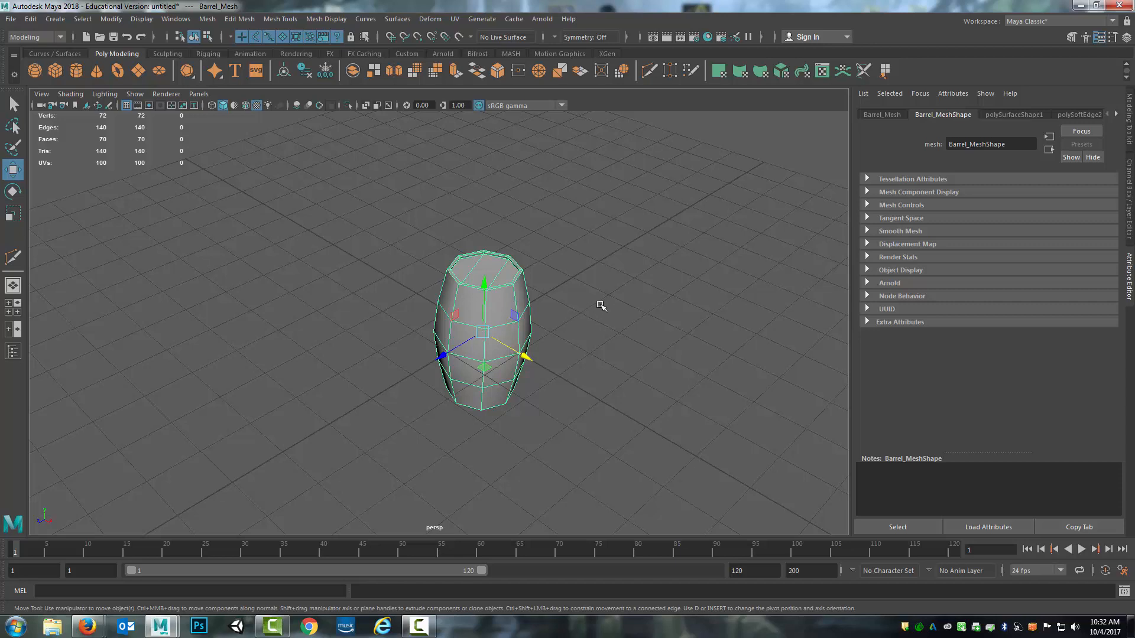
mouse_move(586, 312)
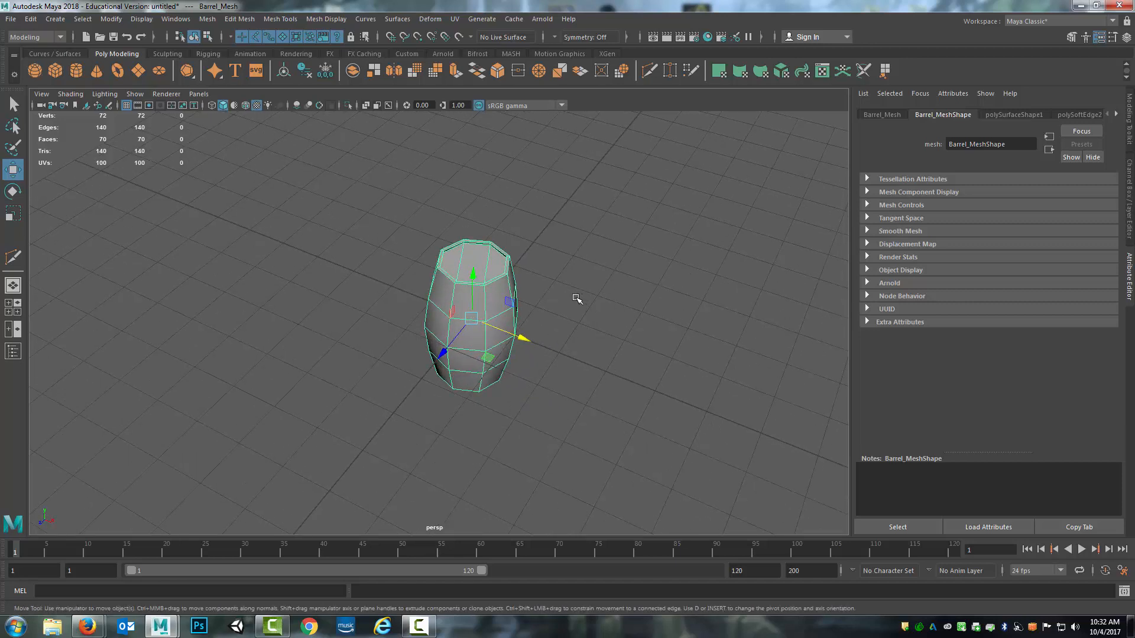
mouse_move(615, 306)
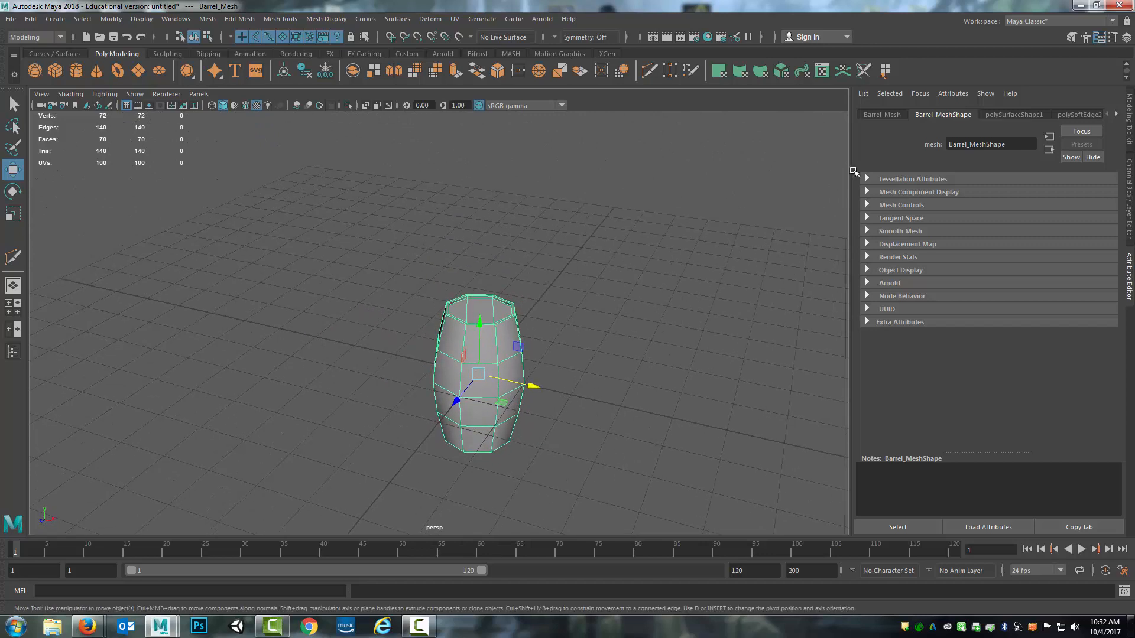
- Delete all construction history by type and confirm in the Outliner that Barrel_Mesh is alone
left_click(30, 18)
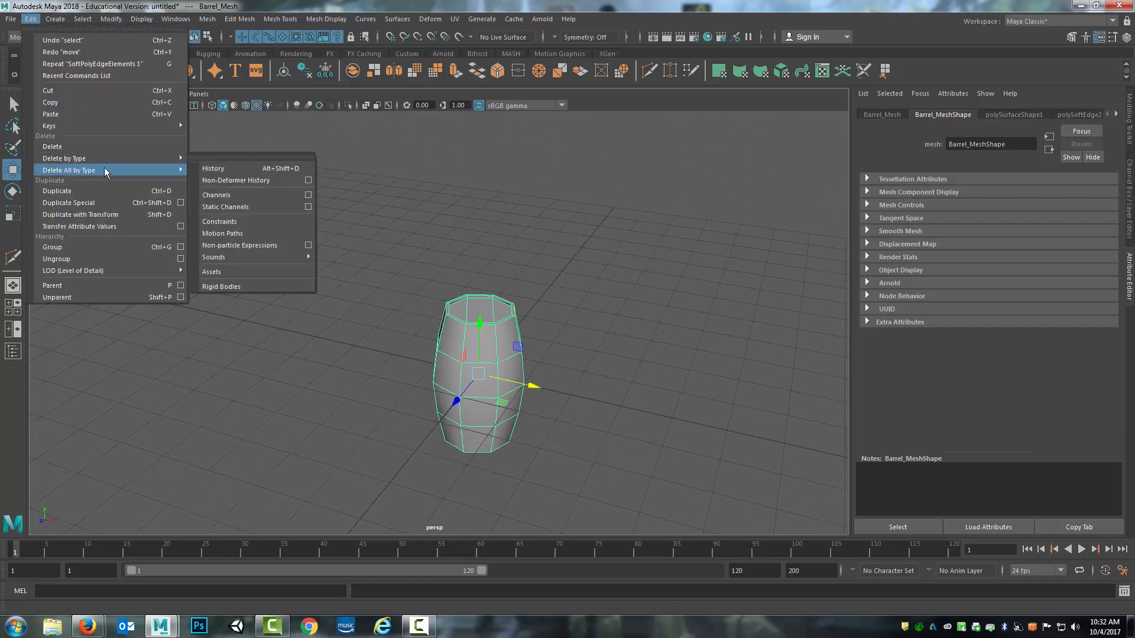
left_click(212, 167)
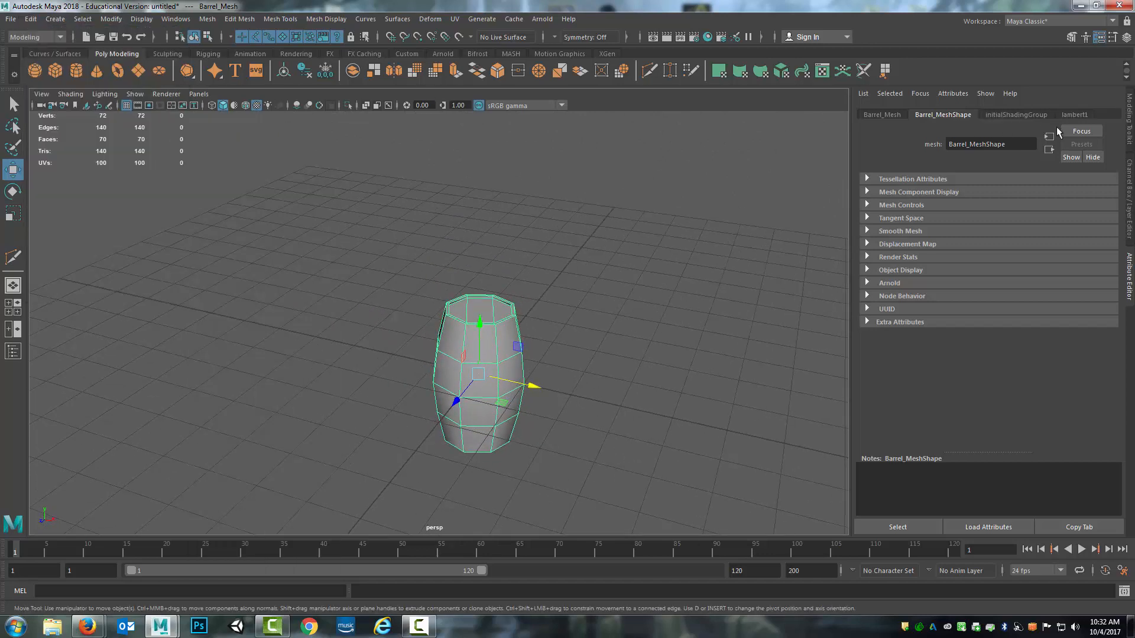
mouse_move(431, 227)
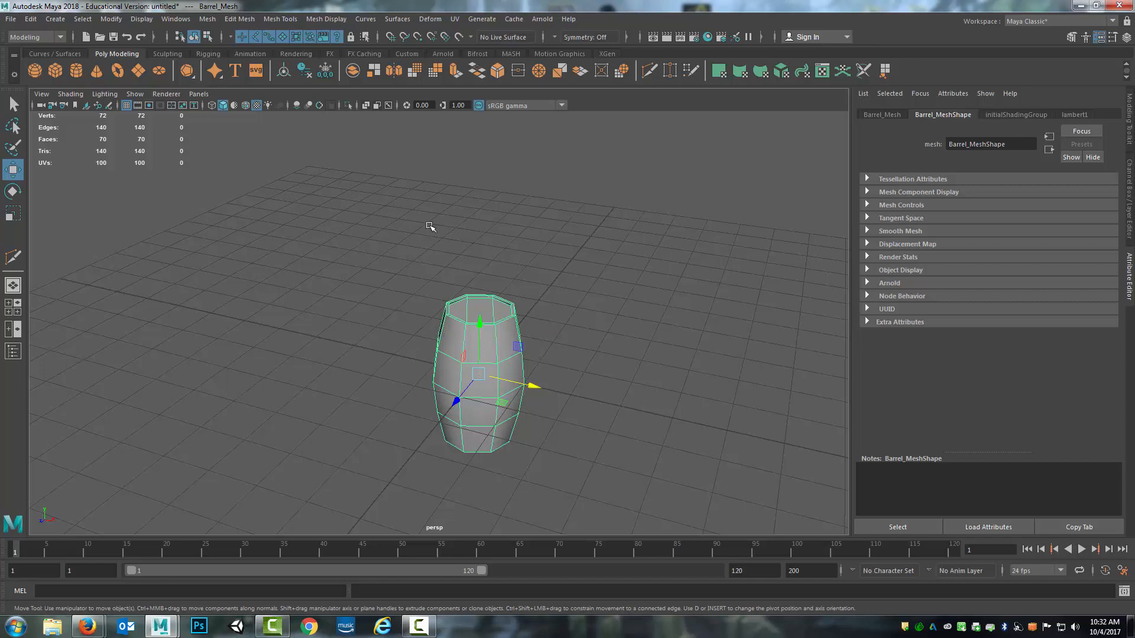
mouse_move(502, 210)
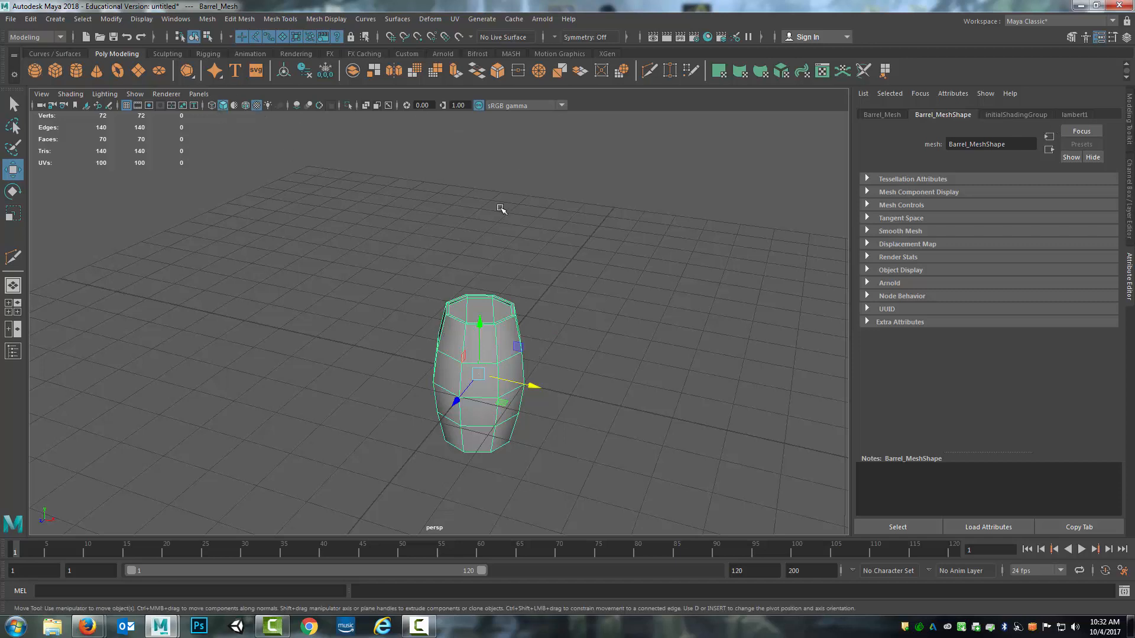
mouse_move(207, 19)
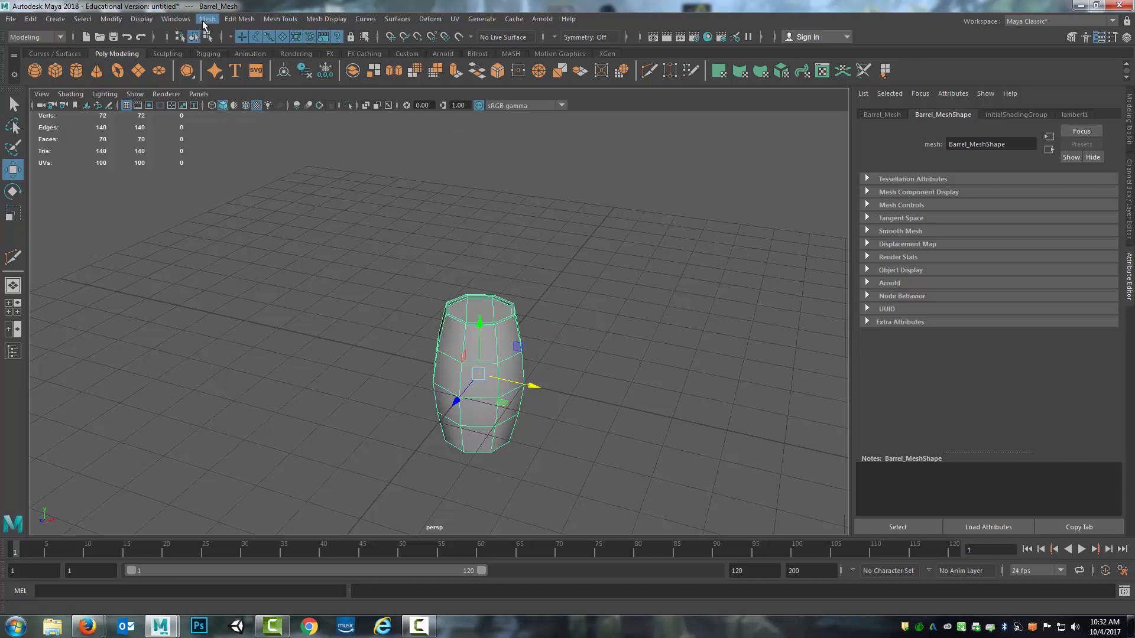
left_click(175, 18)
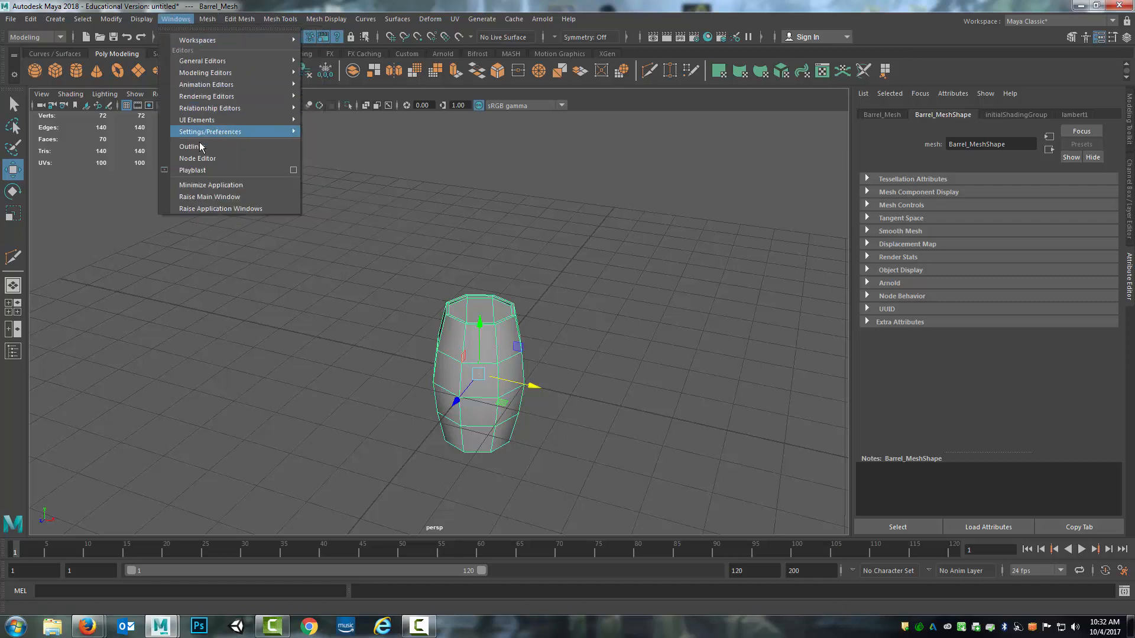
left_click(190, 146)
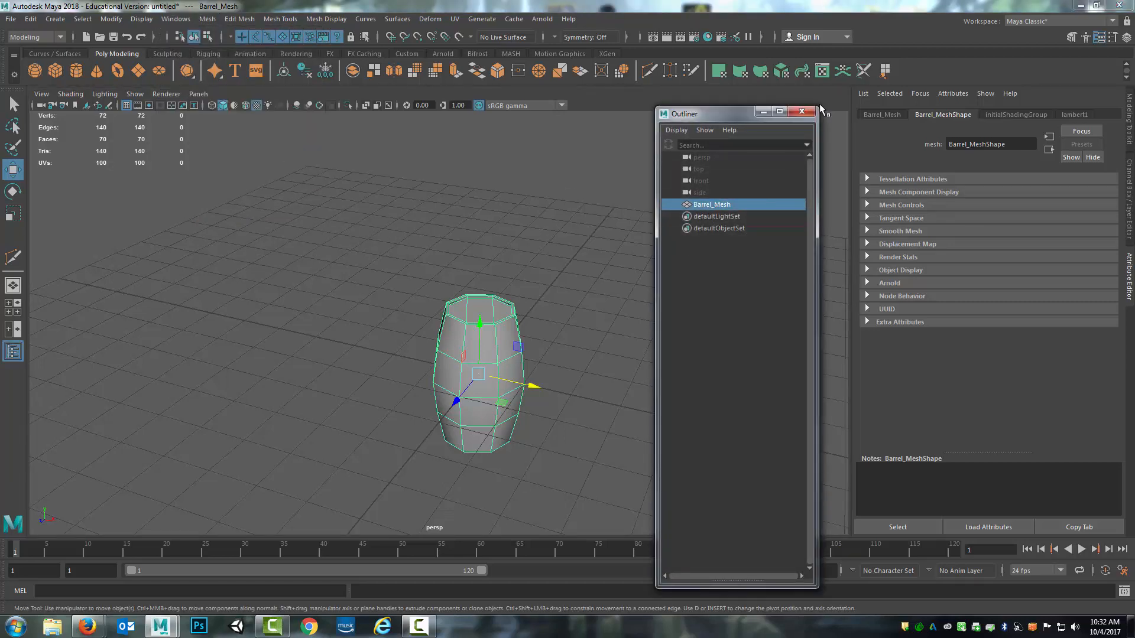
left_click(802, 110)
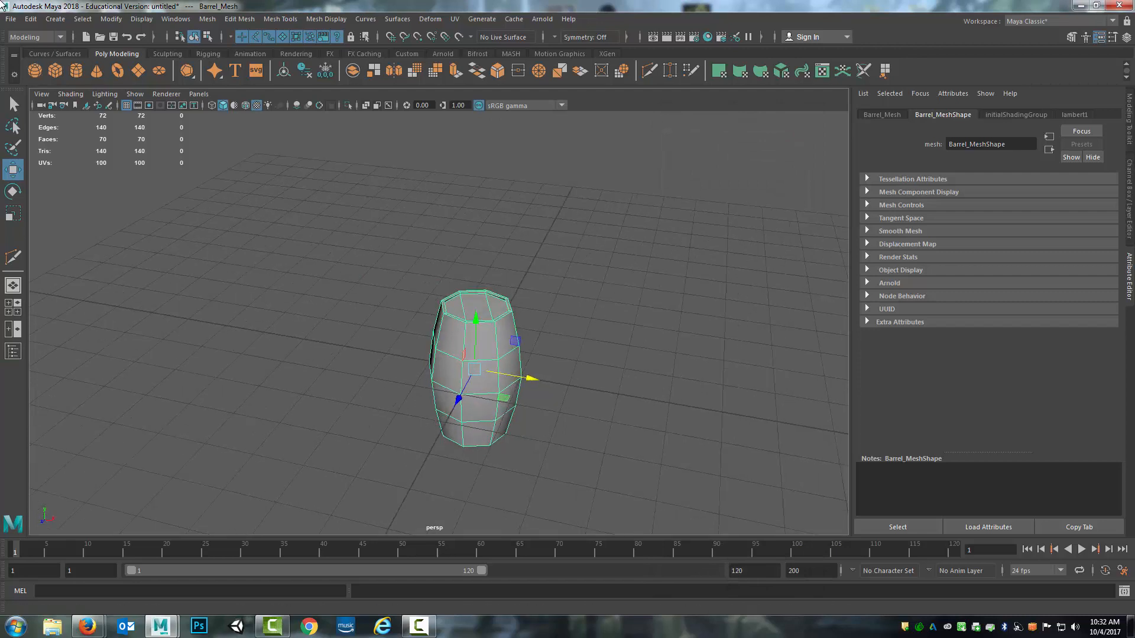
- Use Save Scene As to save the file under the name Barrel_1 in the scenes folder
left_click(10, 19)
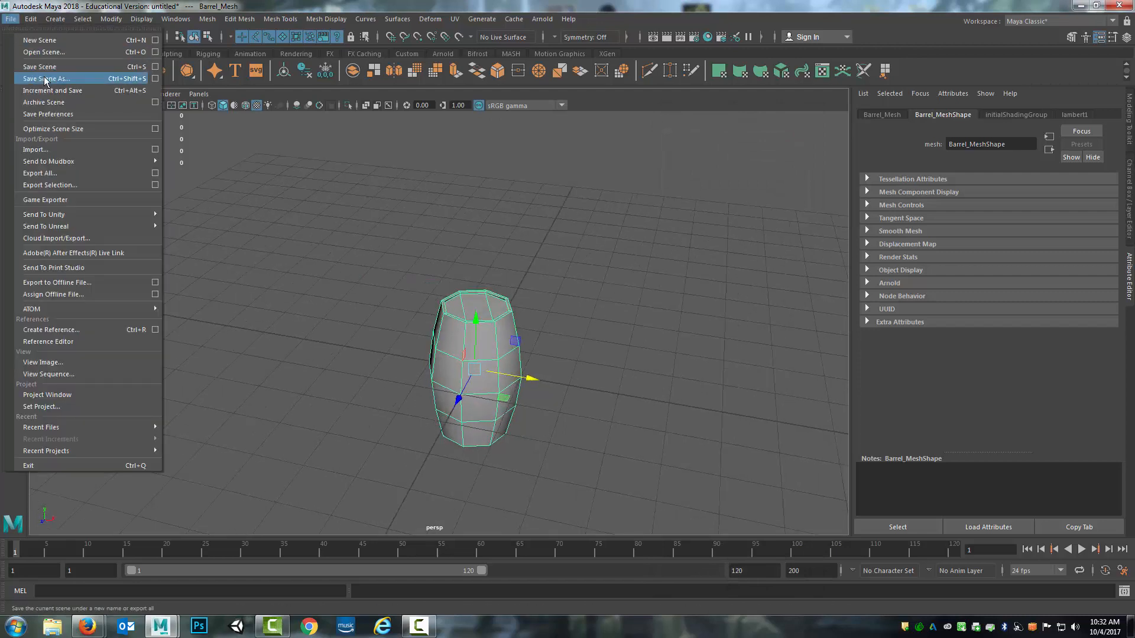
left_click(45, 78)
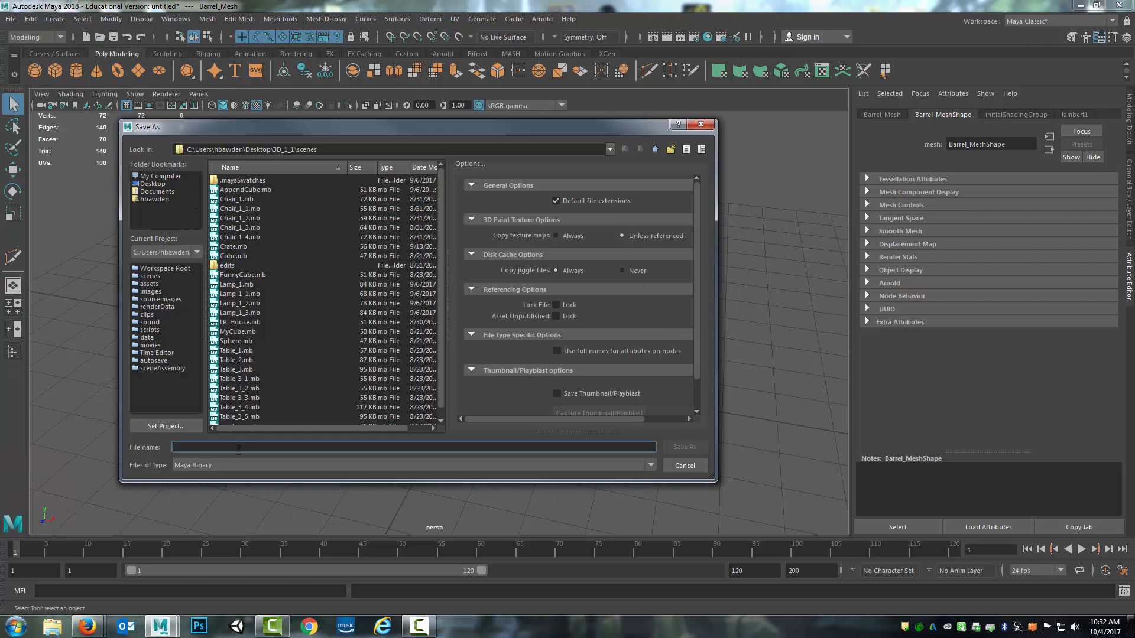
type("Barre")
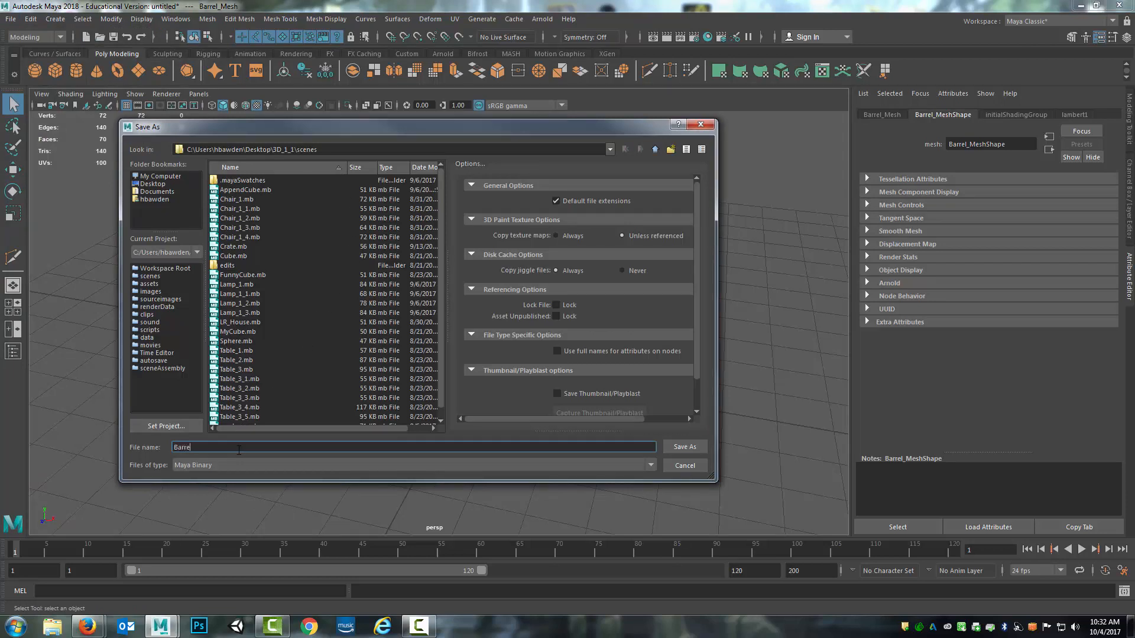
type("l_1")
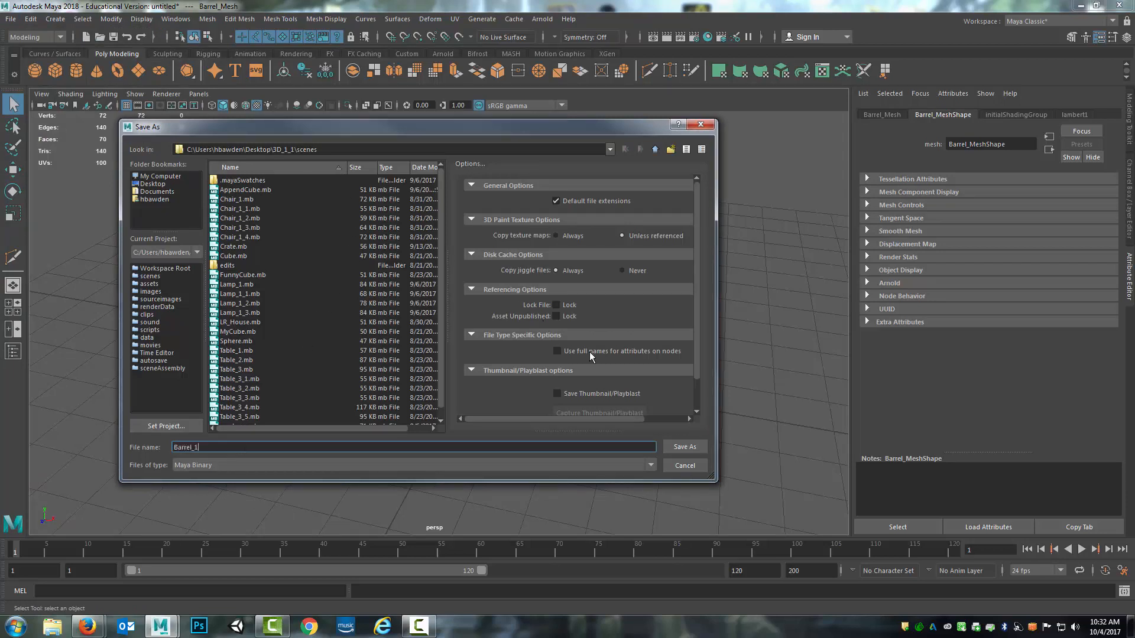
left_click(682, 447)
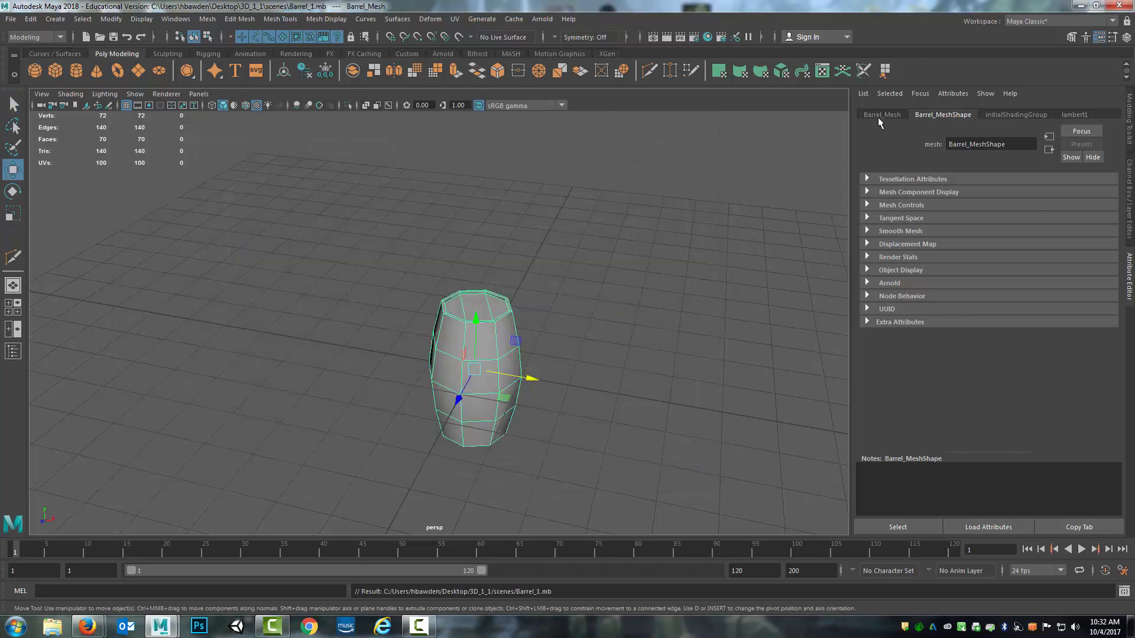
- Rename the barrel's transform to Barrel_1_Mesh in the Attribute Editor and reselect the barrel
left_click(881, 114)
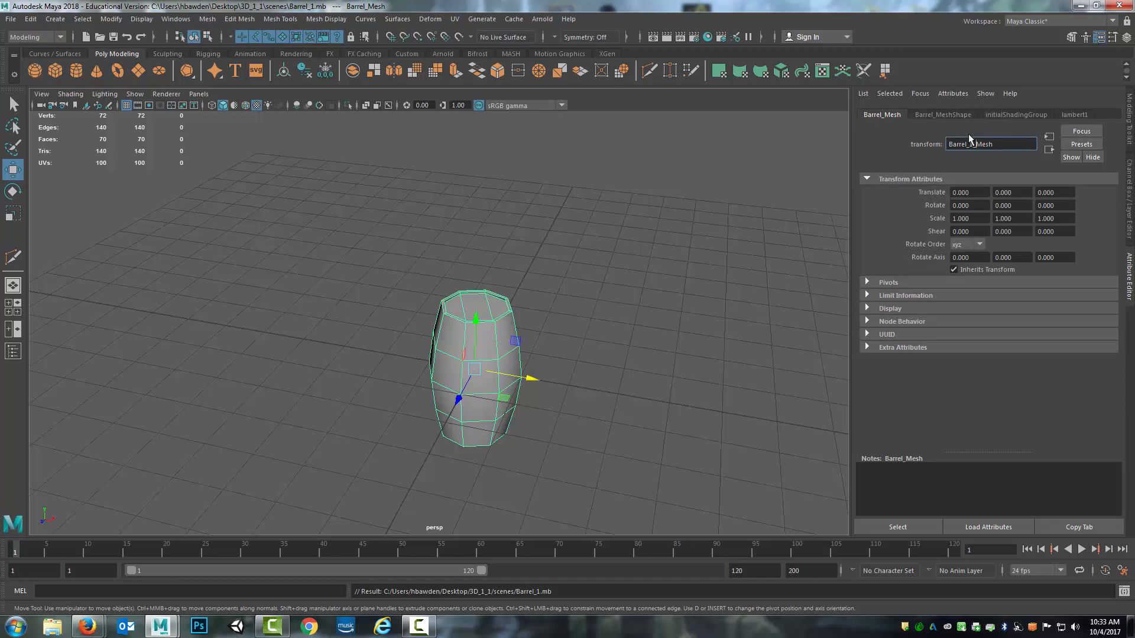
left_click(10, 19)
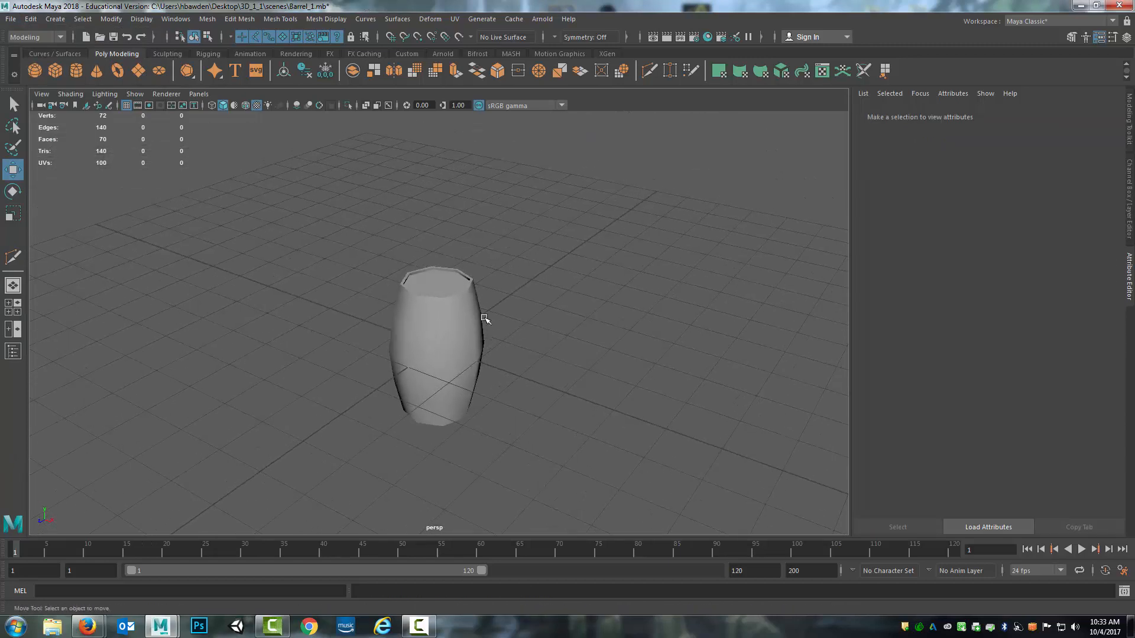
left_click(434, 348)
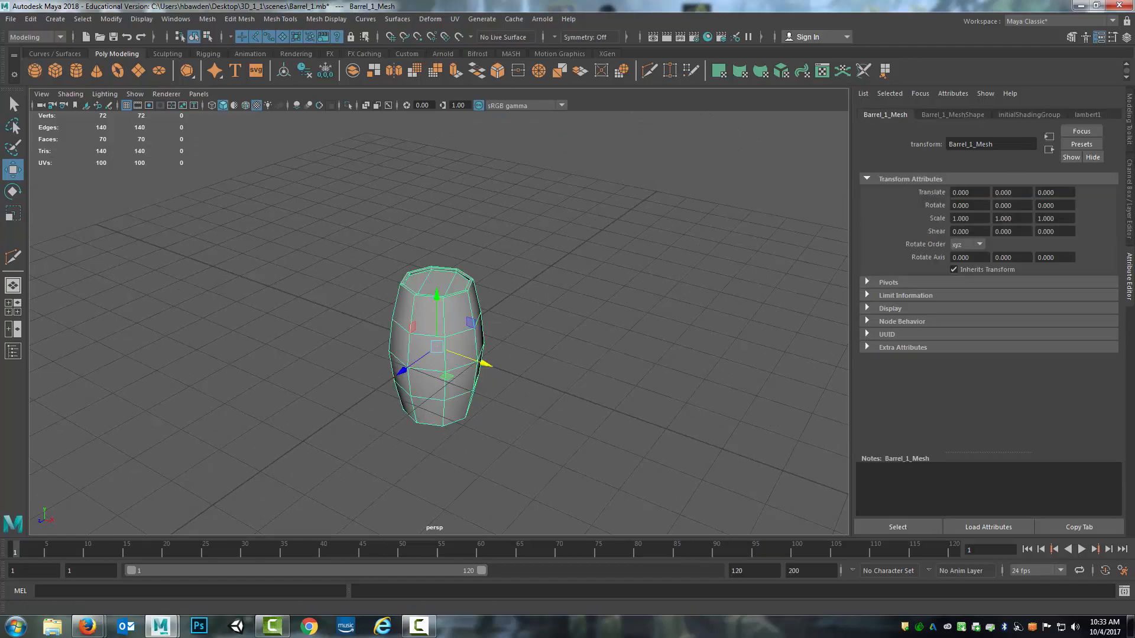